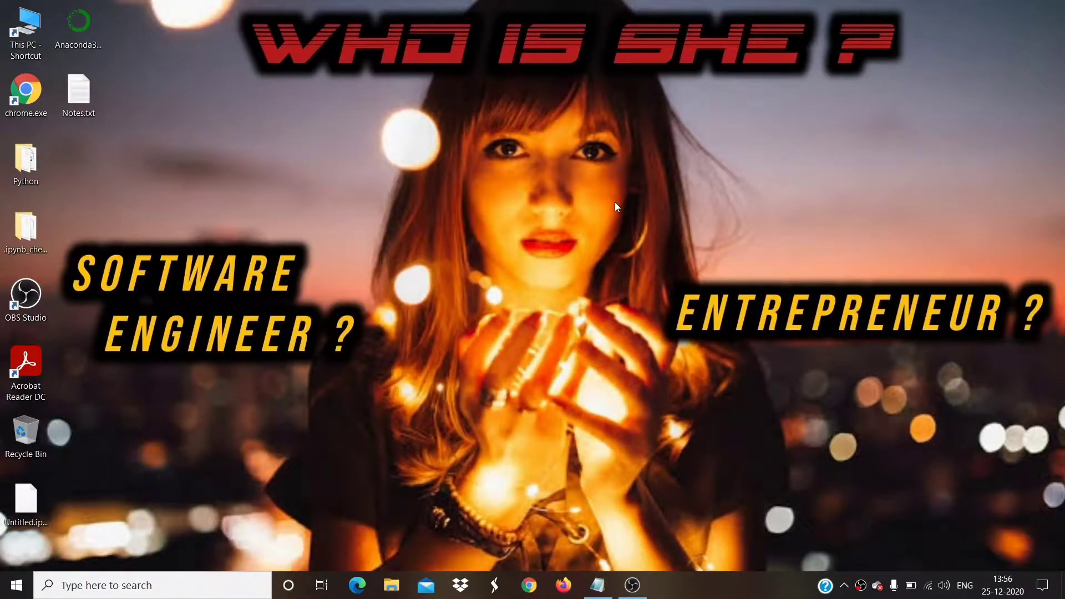
{"action": "mouse_move", "coordinate": [585, 219]}
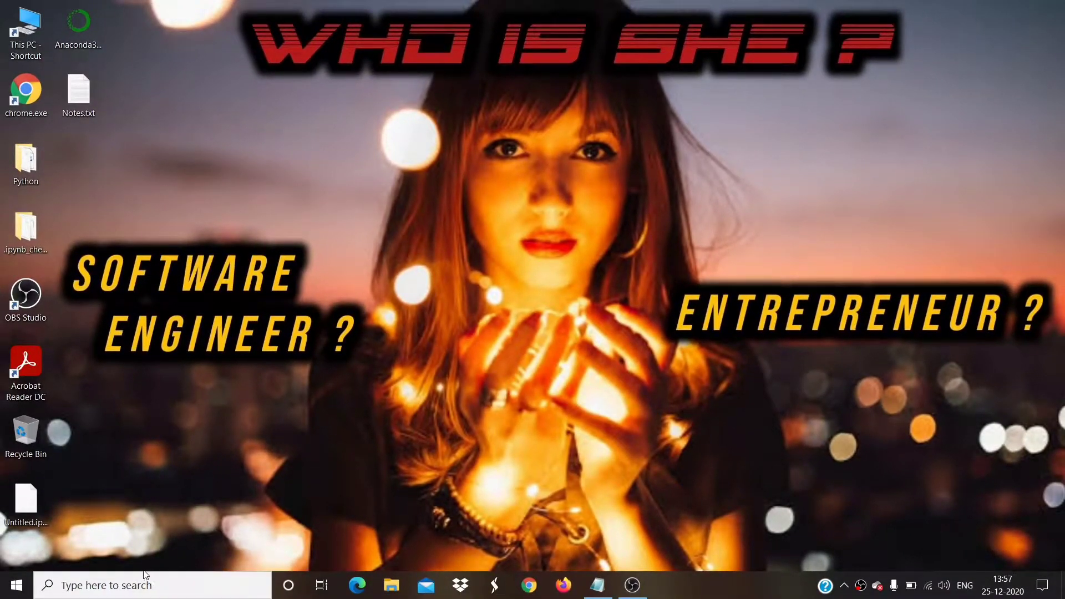
{"action": "mouse_move", "coordinate": [262, 469]}
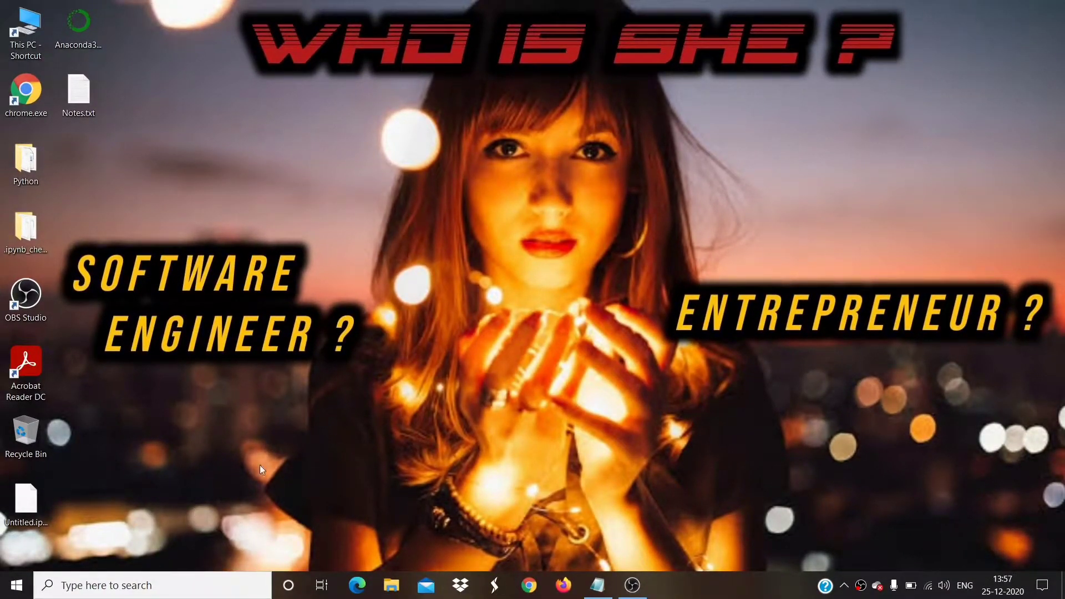
{"action": "mouse_move", "coordinate": [513, 455]}
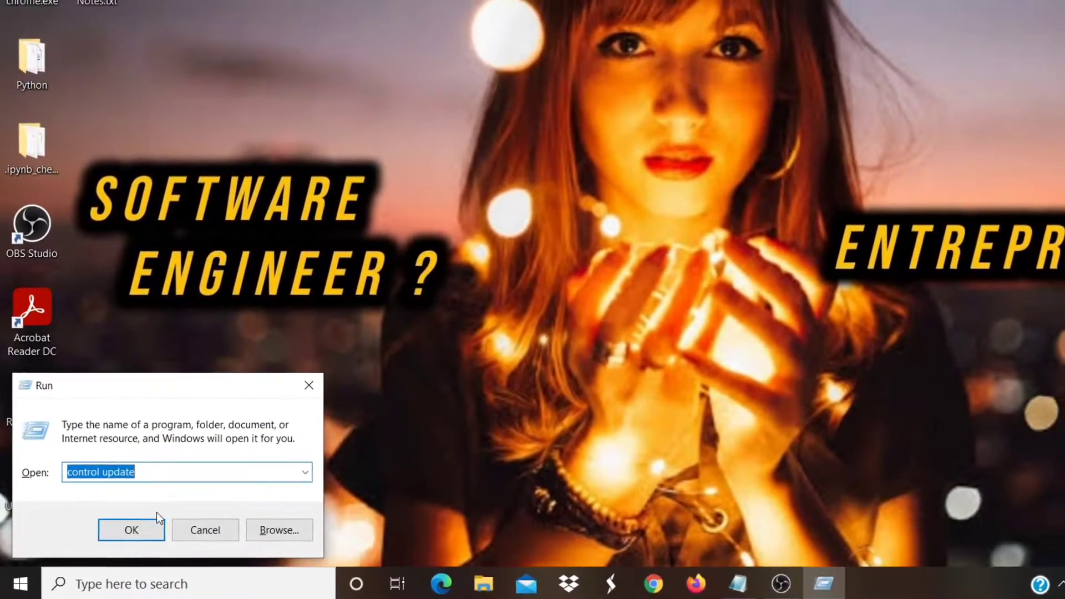
Check Windows Update via 'control update', confirm the PC is up to date, and close Settings.
{"action": "left_click", "coordinate": [131, 530]}
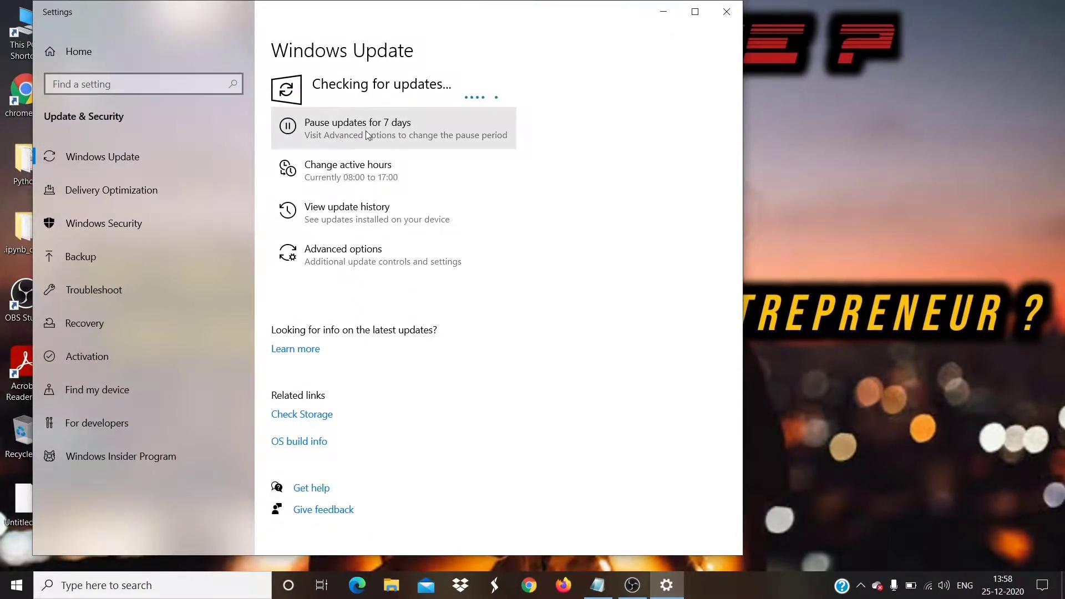
{"action": "mouse_move", "coordinate": [371, 311]}
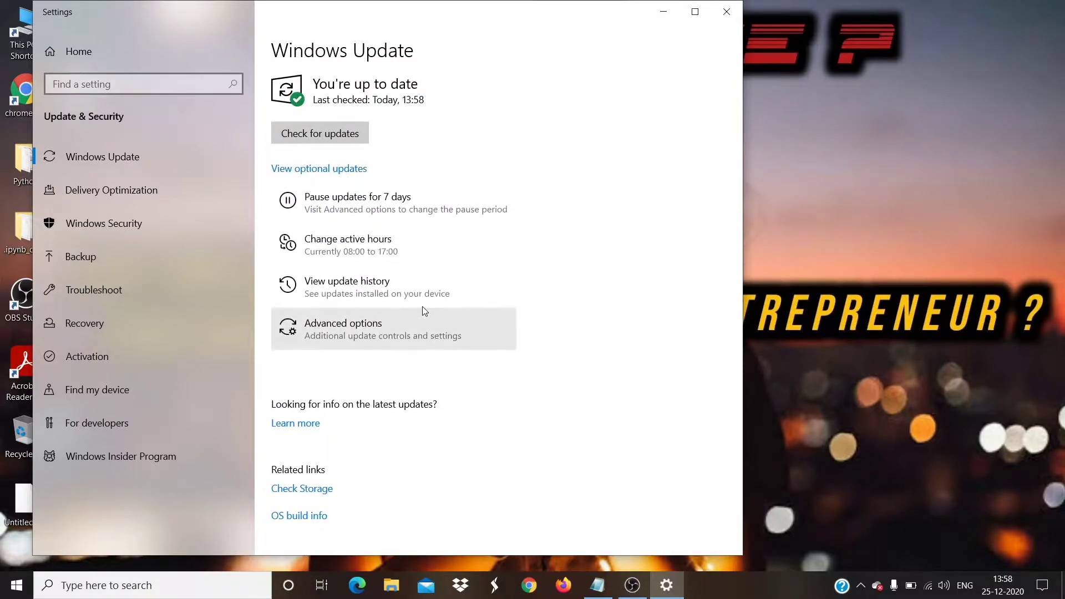
{"action": "mouse_move", "coordinate": [440, 210]}
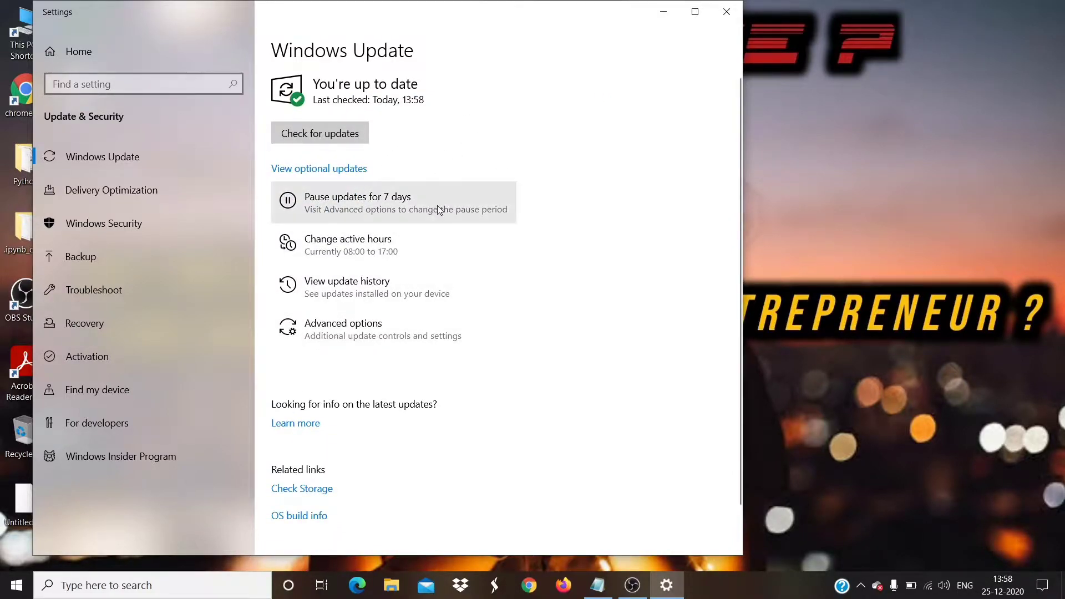
{"action": "mouse_move", "coordinate": [474, 136]}
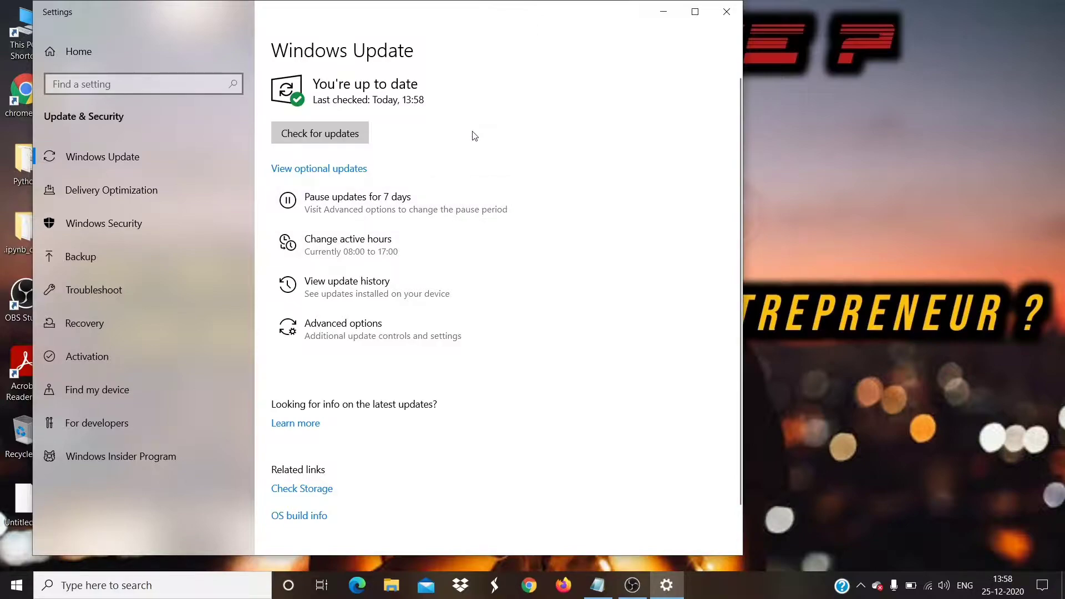
{"action": "mouse_move", "coordinate": [721, 36]}
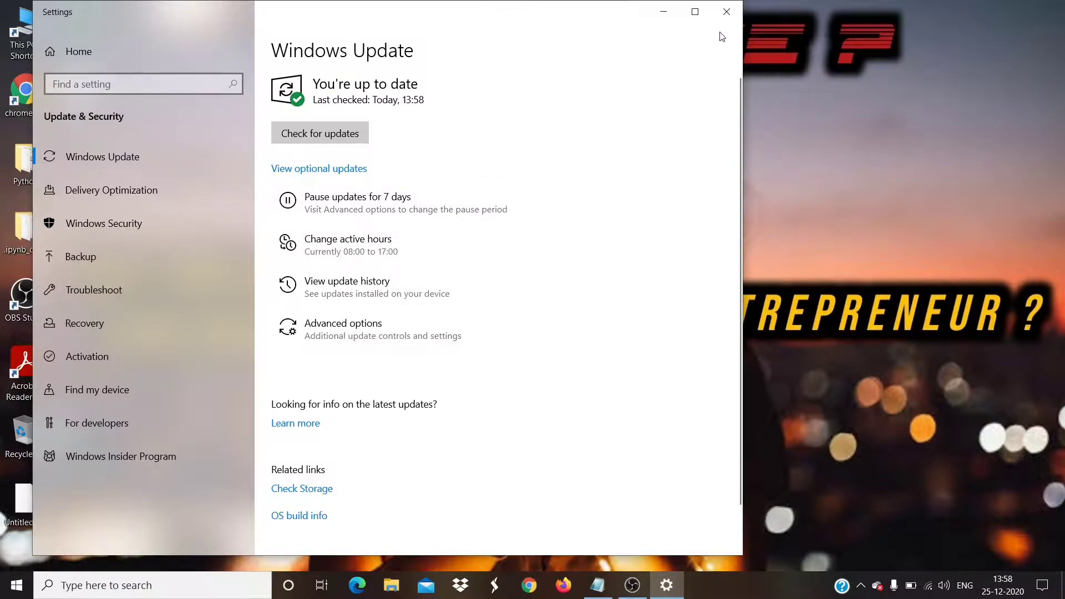
{"action": "left_click", "coordinate": [725, 11]}
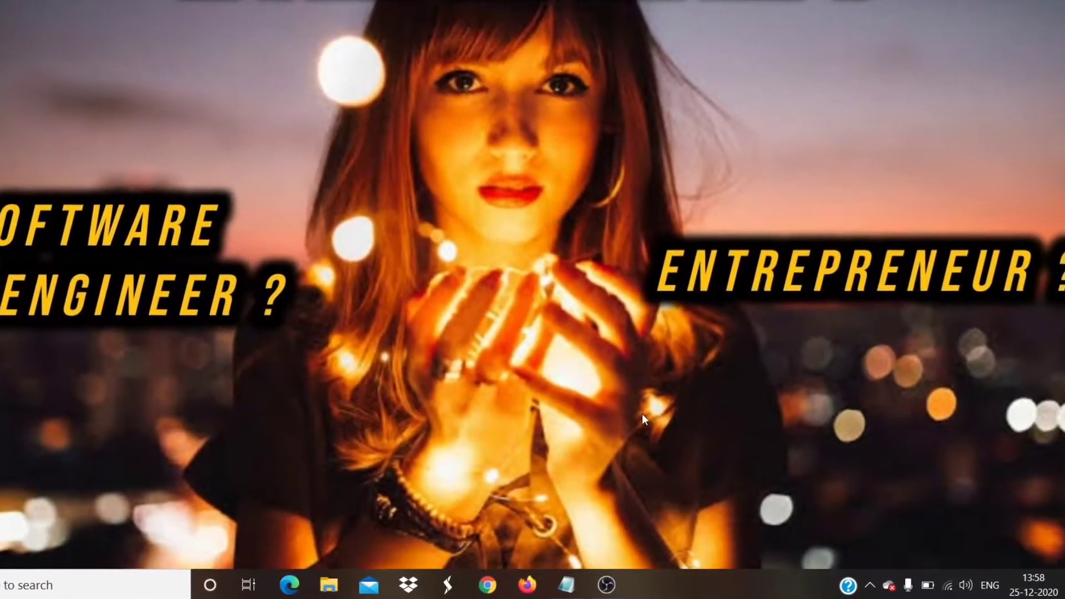
Launch Task Manager from the taskbar, expand to full details, and go to the Services list.
{"action": "right_click", "coordinate": [632, 588]}
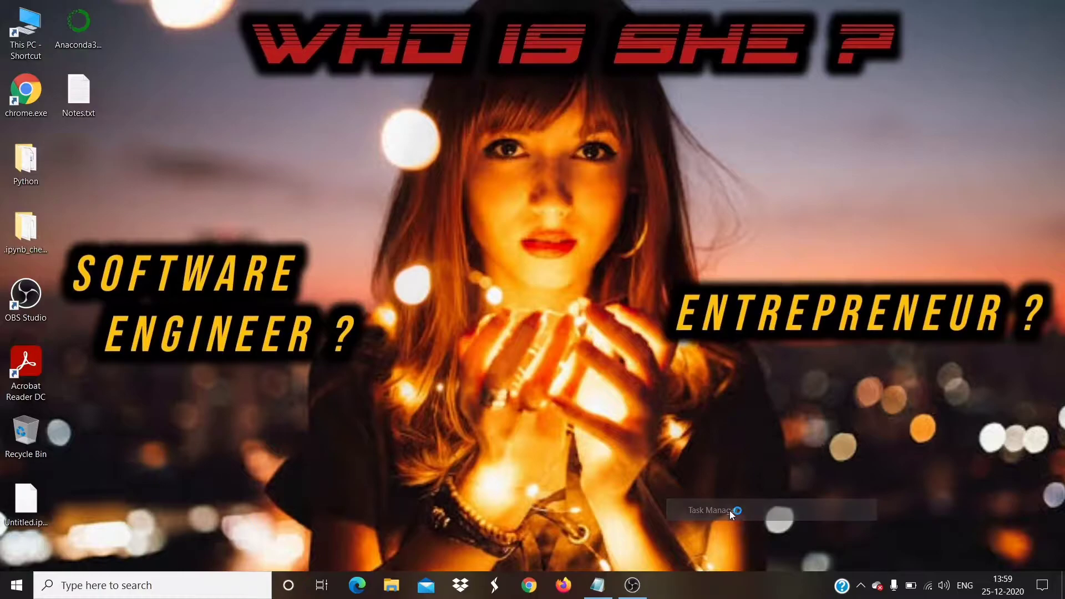
{"action": "left_click", "coordinate": [712, 511]}
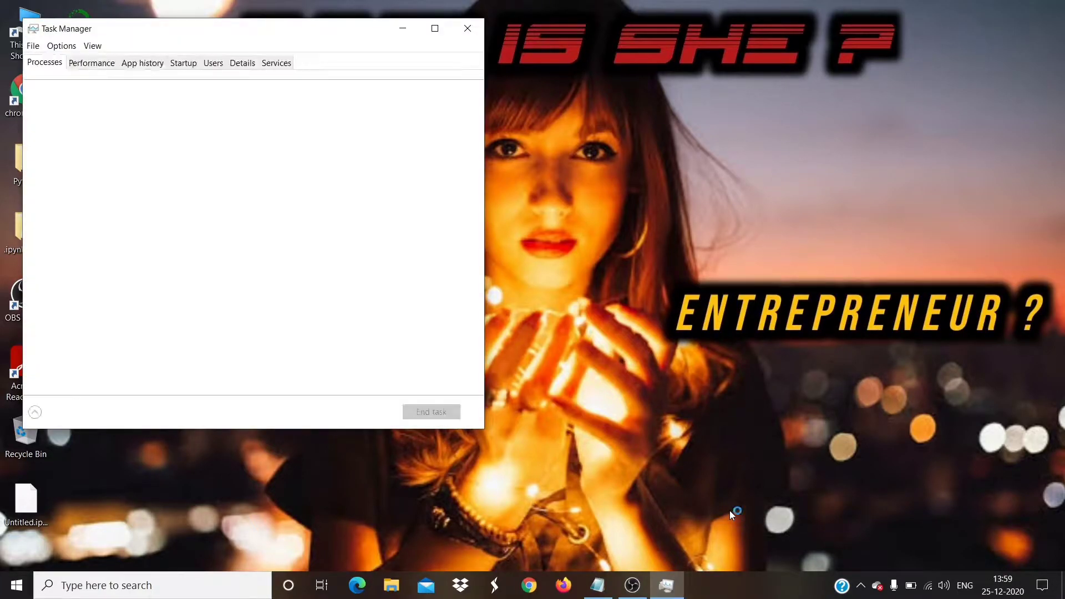
{"action": "left_click", "coordinate": [34, 413]}
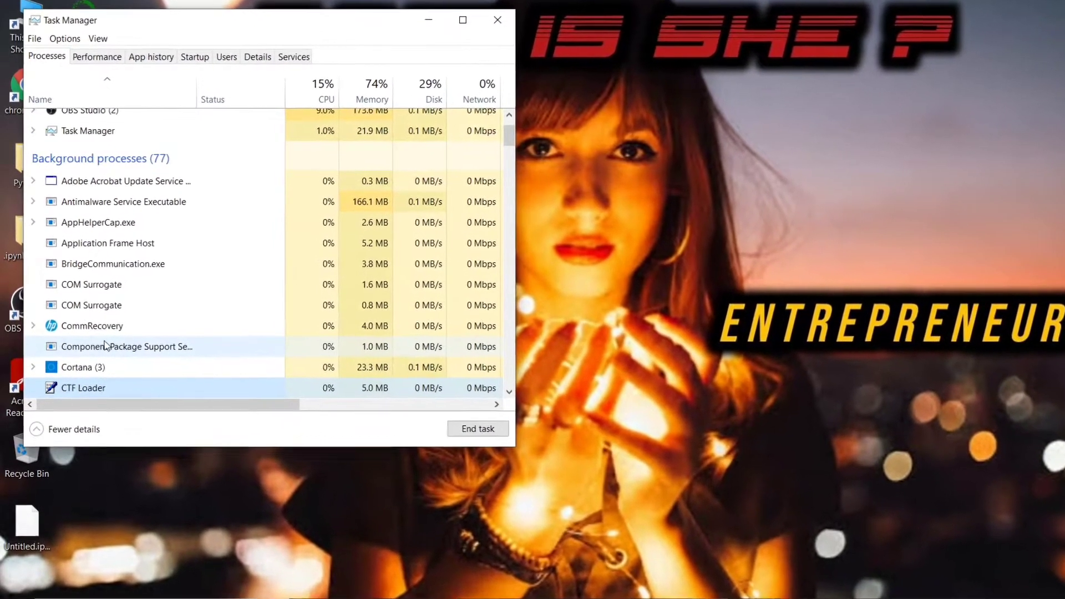
{"action": "right_click", "coordinate": [83, 367]}
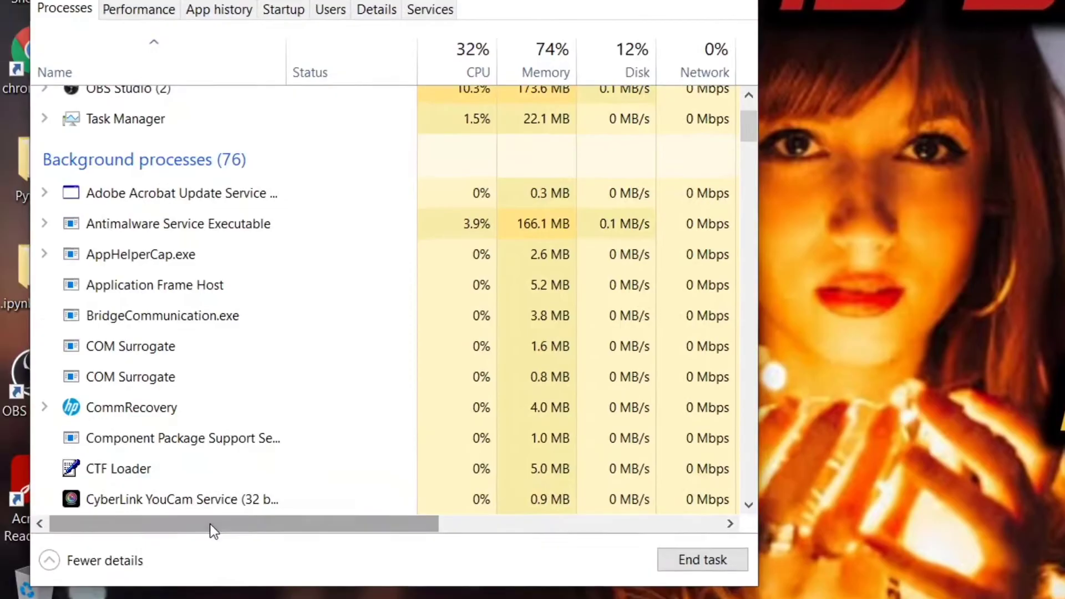
{"action": "left_click", "coordinate": [434, 28]}
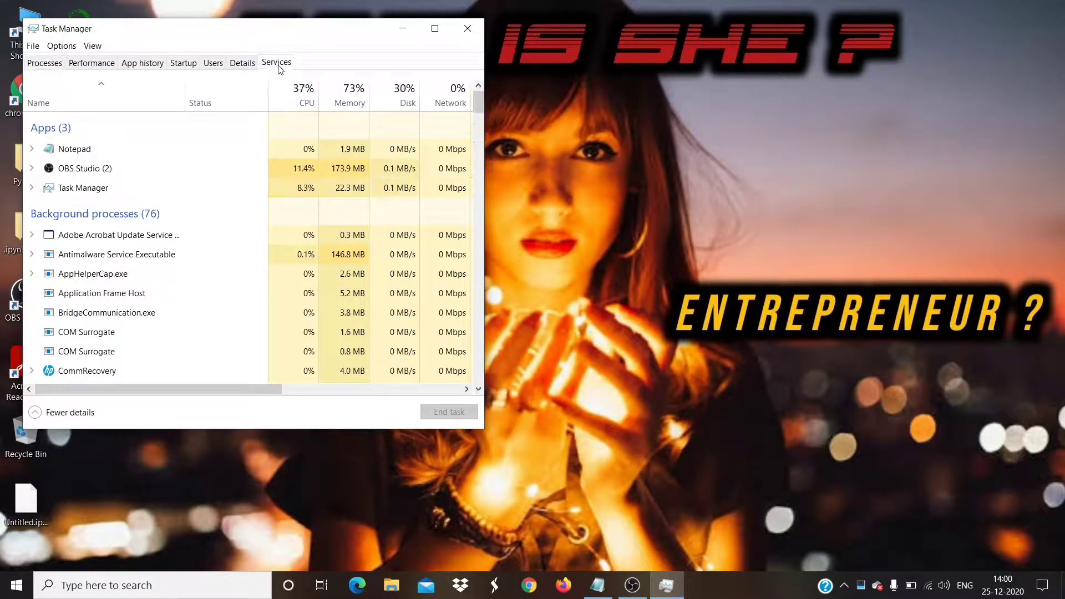
{"action": "left_click", "coordinate": [276, 63]}
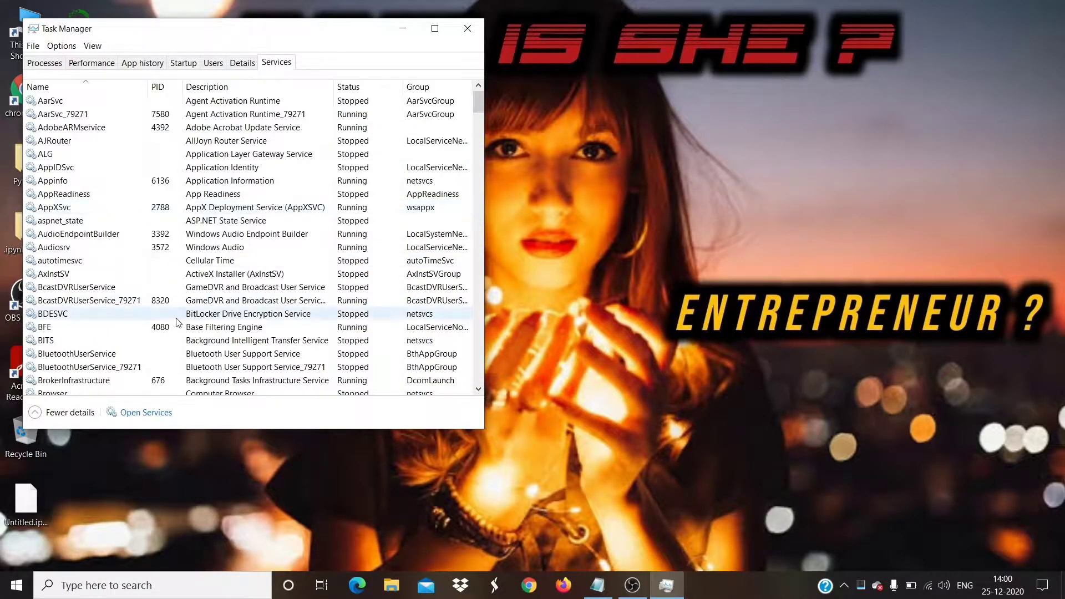
{"action": "mouse_move", "coordinate": [146, 413]}
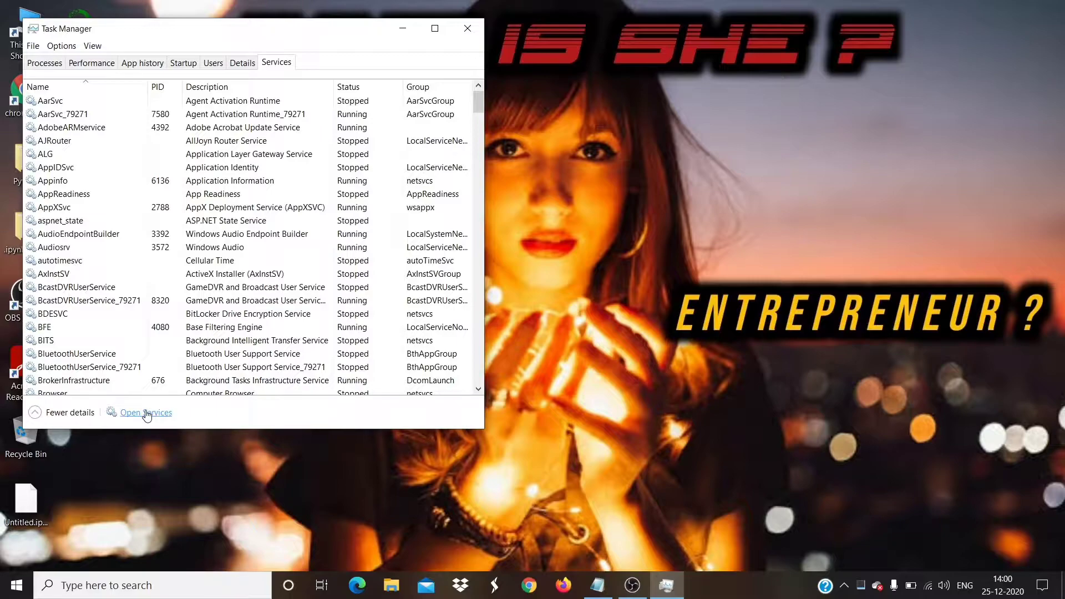
Restart the Windows Search service from the Services console, then close it and Task Manager.
{"action": "left_click", "coordinate": [146, 412]}
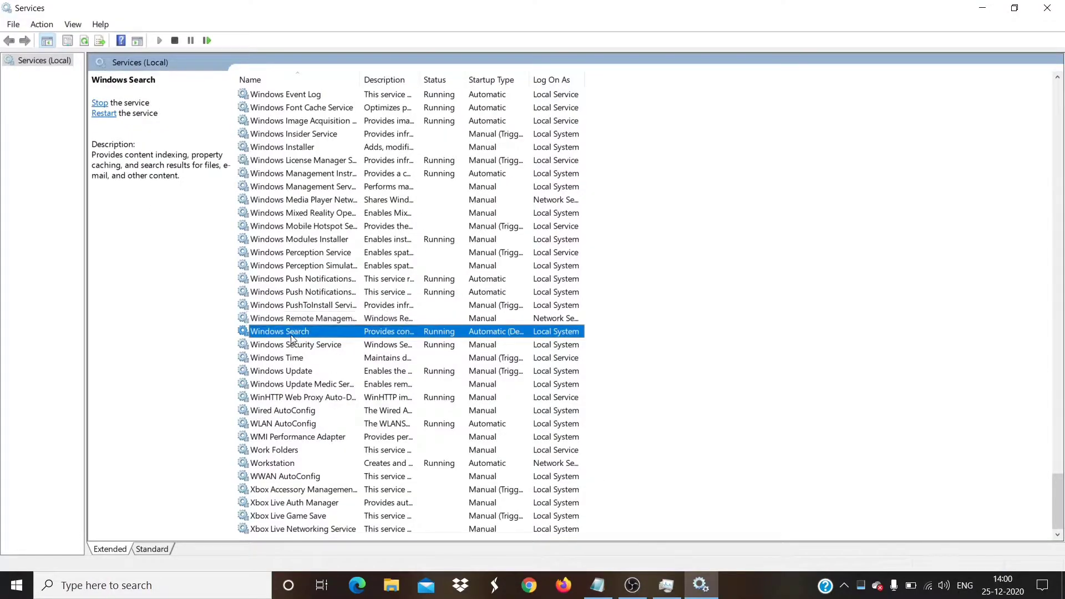
{"action": "mouse_move", "coordinate": [105, 119]}
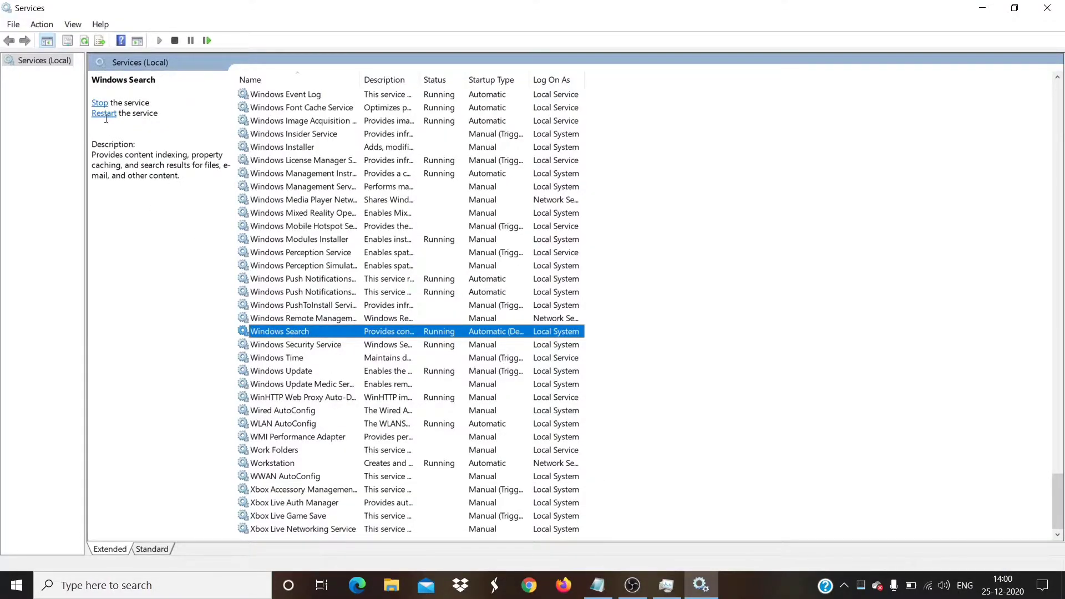
{"action": "left_click", "coordinate": [99, 102]}
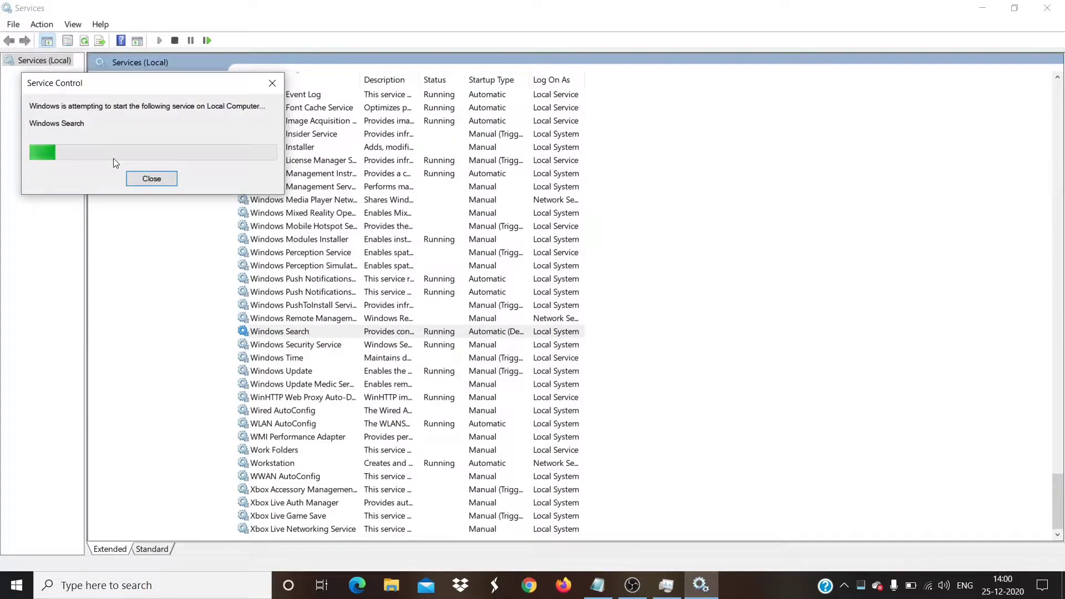
{"action": "left_click", "coordinate": [151, 179]}
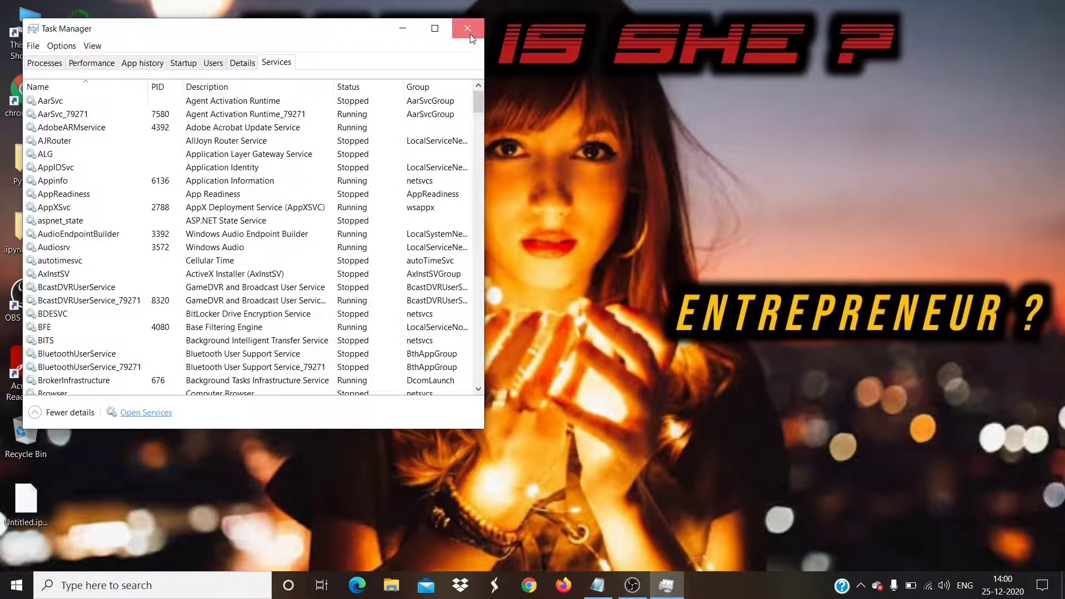
{"action": "left_click", "coordinate": [467, 29]}
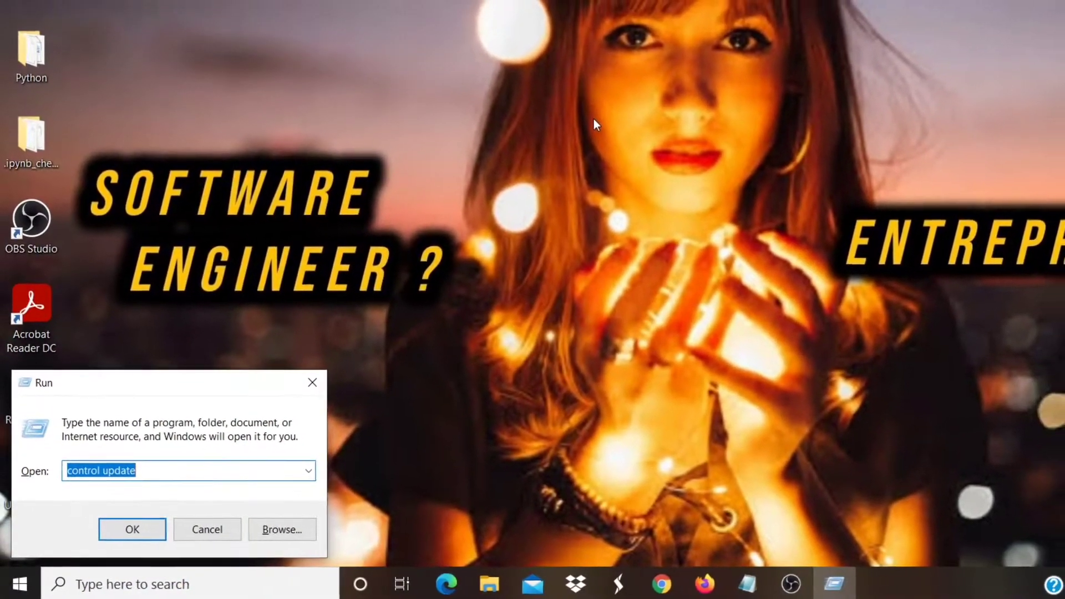
Launch Registry Editor via regedit and navigate to the ImmersiveShell\Launcher key under HKLM SOFTWARE.
{"action": "type", "text": "regedit"}
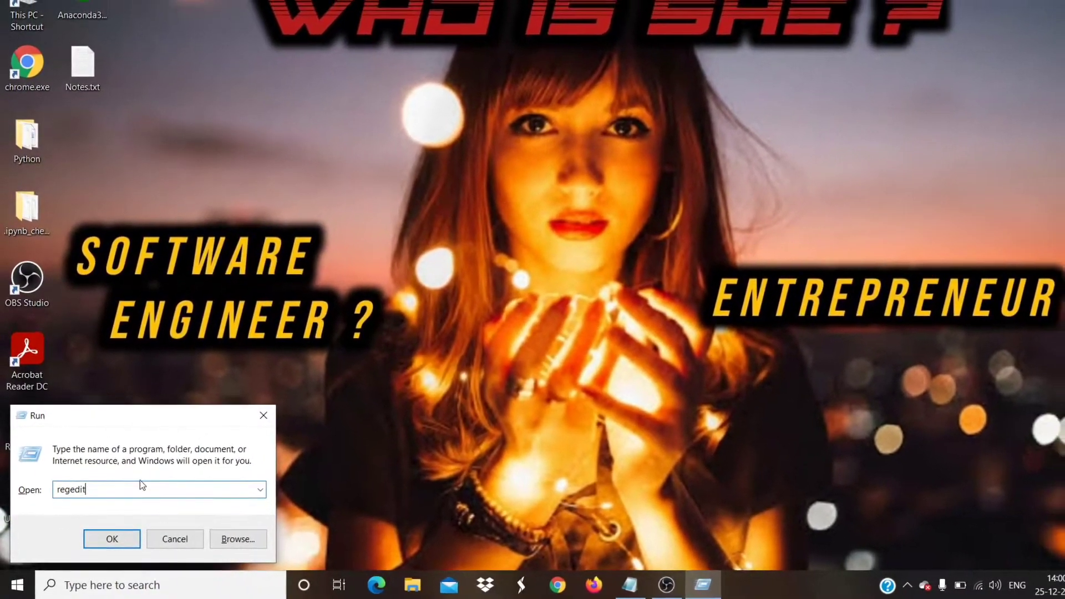
{"action": "left_click", "coordinate": [111, 539]}
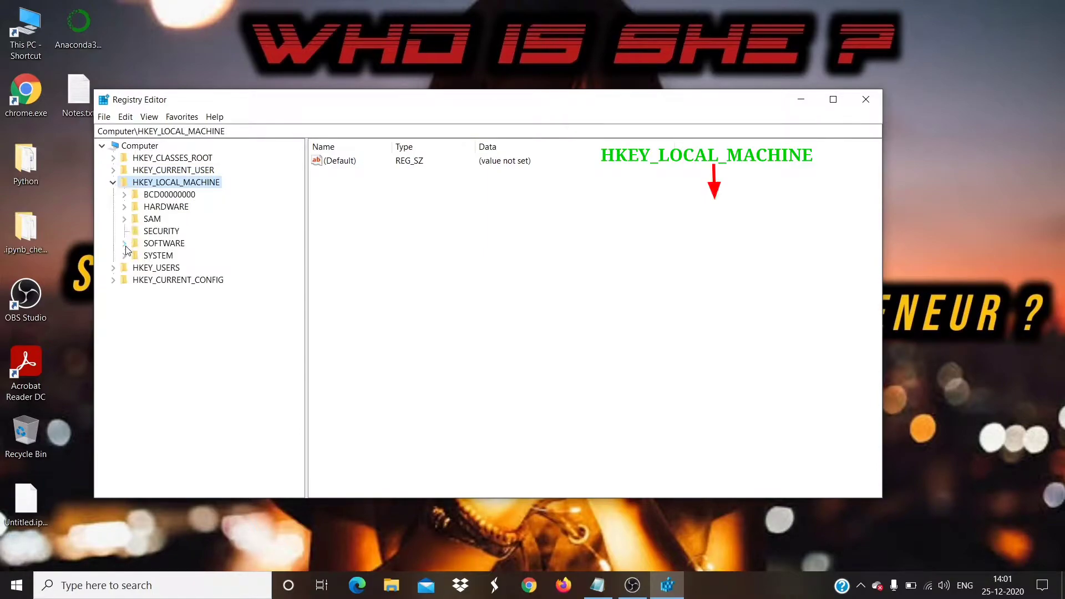
{"action": "left_click", "coordinate": [125, 243]}
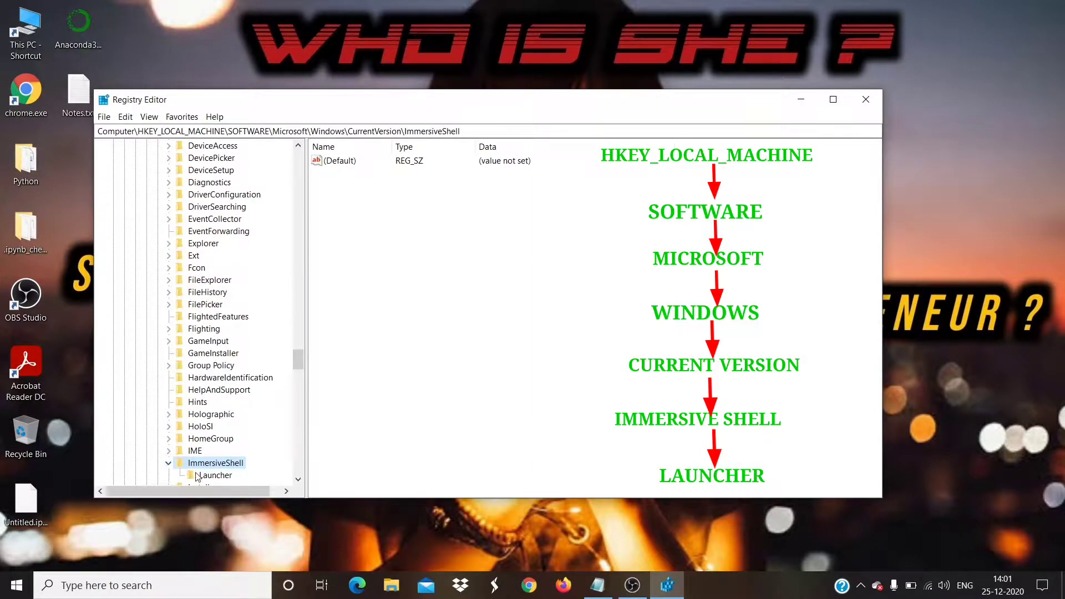
{"action": "left_click", "coordinate": [214, 475]}
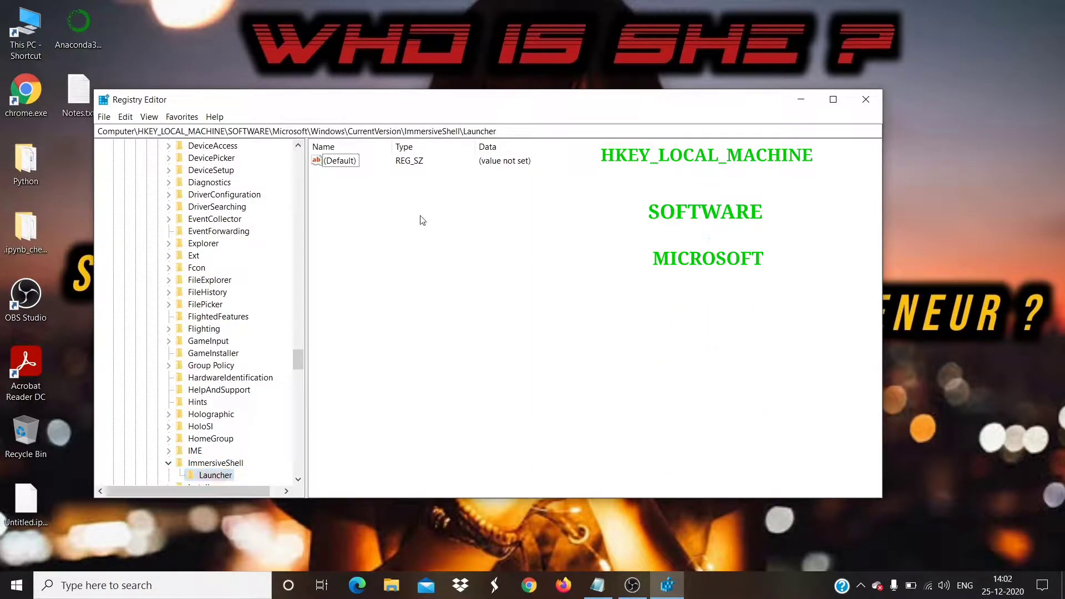
Create a new DWORD (32-bit) value named UseExperience with data 0.
{"action": "right_click", "coordinate": [421, 220]}
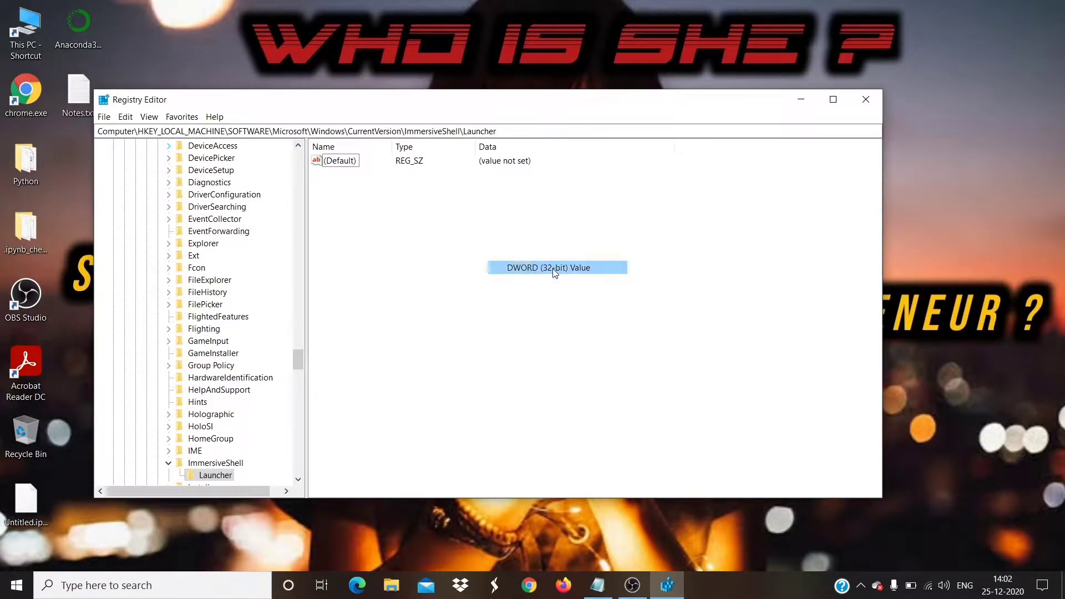
{"action": "left_click", "coordinate": [556, 268]}
{"action": "type", "text": "UseExperie"}
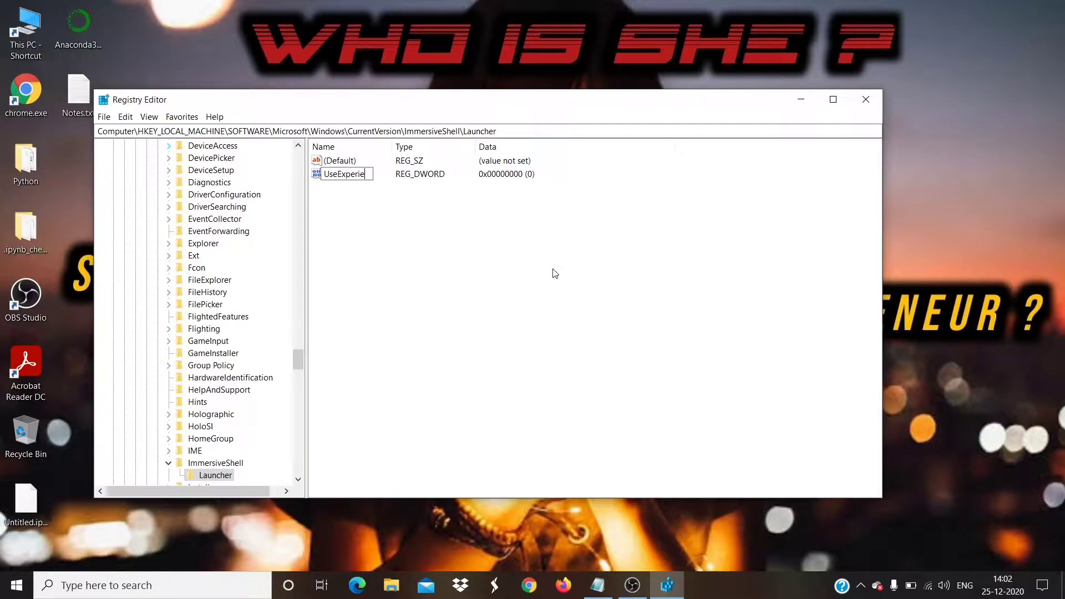
{"action": "type", "text": "nce"}
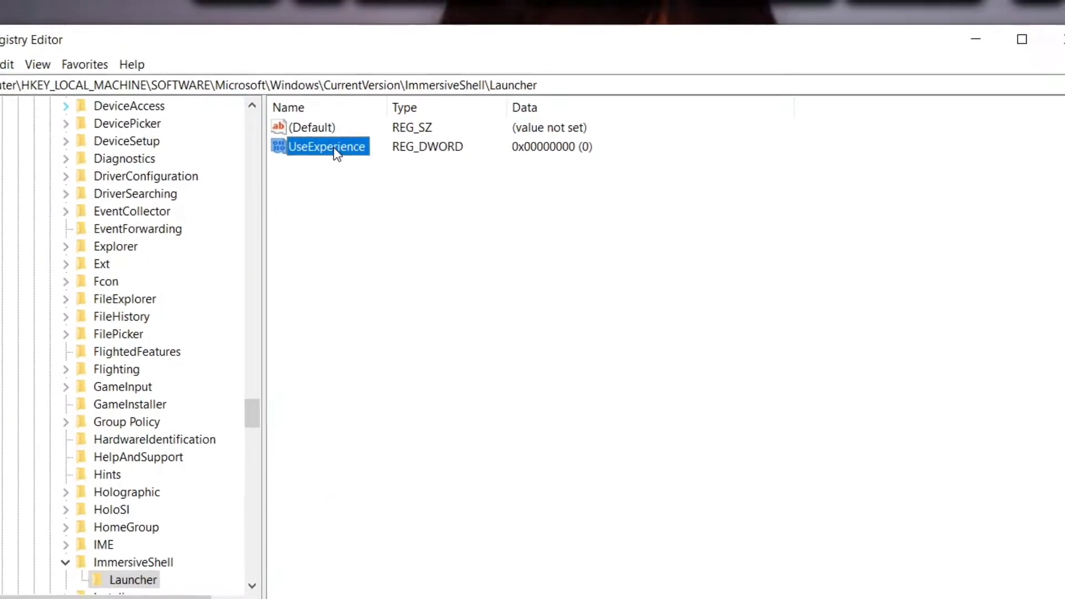
{"action": "double_click", "coordinate": [326, 147]}
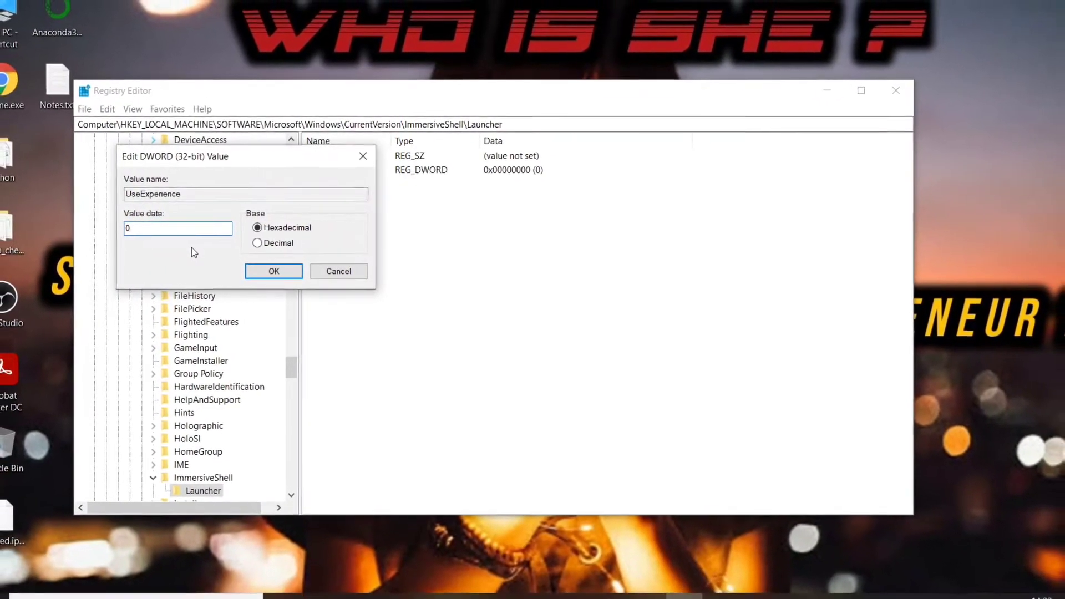
{"action": "left_click", "coordinate": [273, 270]}
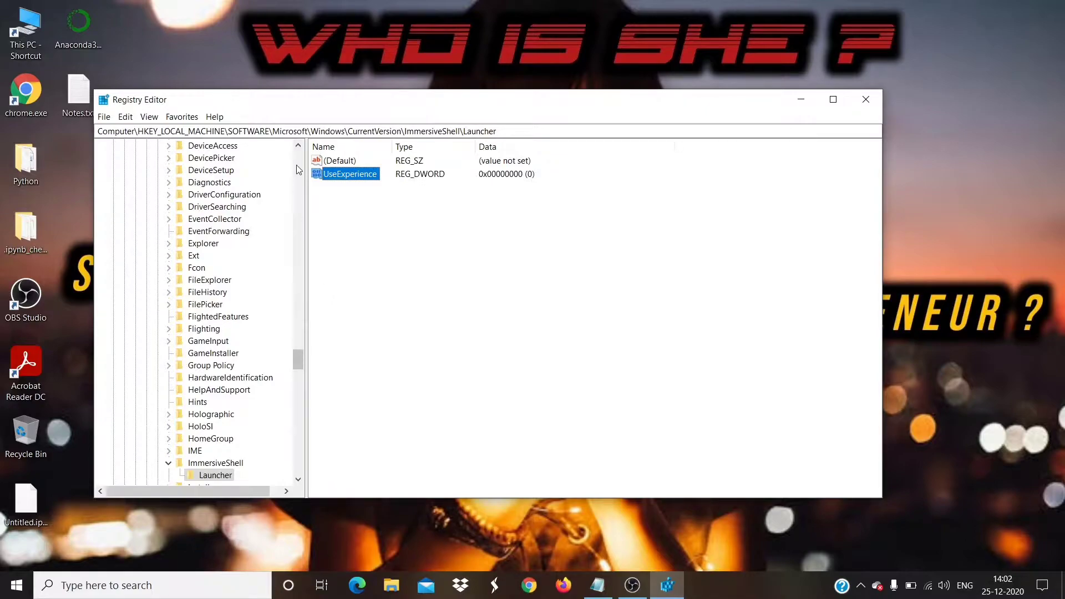
Under HKCU ...\CurrentVersion\Search, add a DWORD BingSearchEnabled with data 0.
{"action": "left_click", "coordinate": [173, 146]}
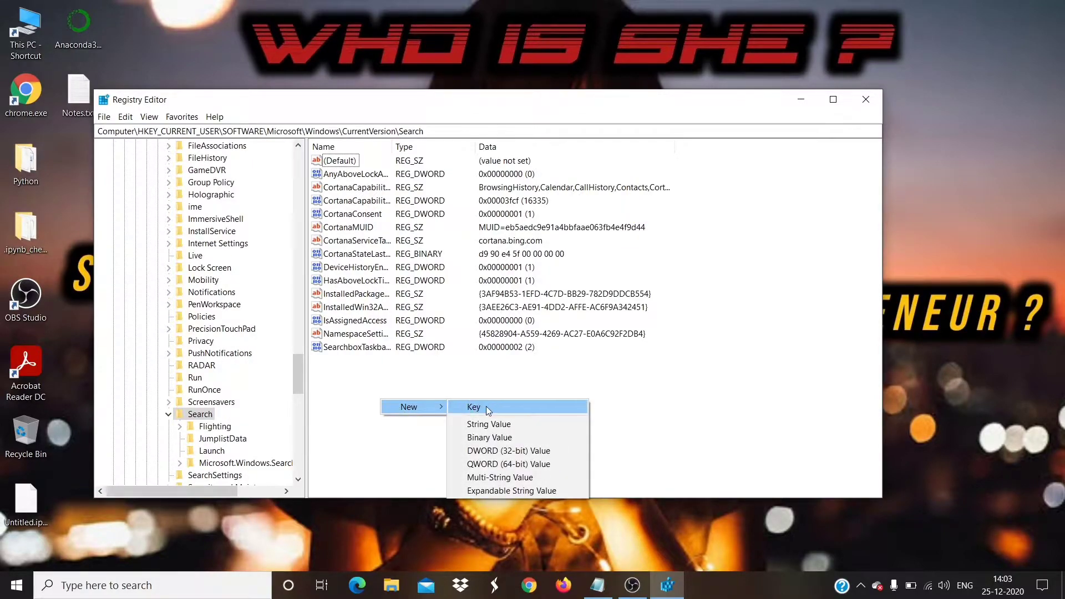
{"action": "left_click", "coordinate": [509, 451]}
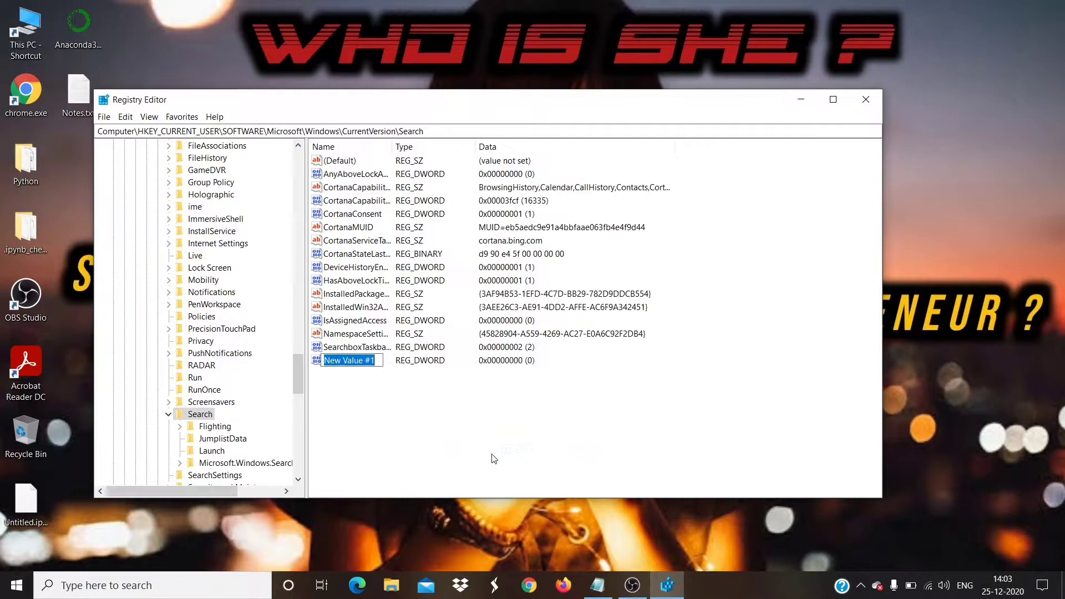
{"action": "type", "text": "BingSearchEnab"}
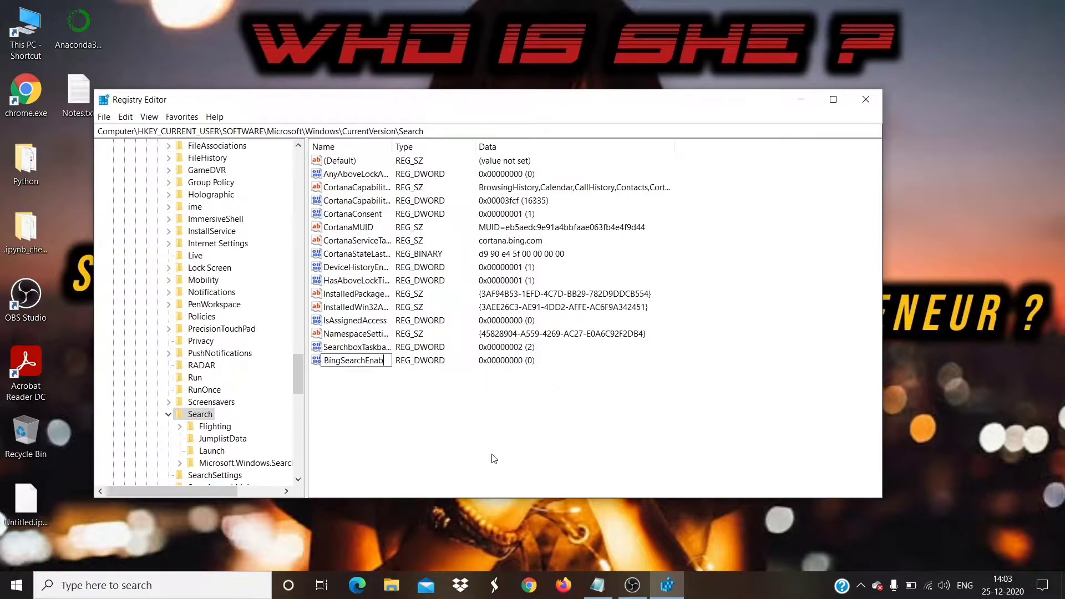
{"action": "double_click", "coordinate": [353, 359]}
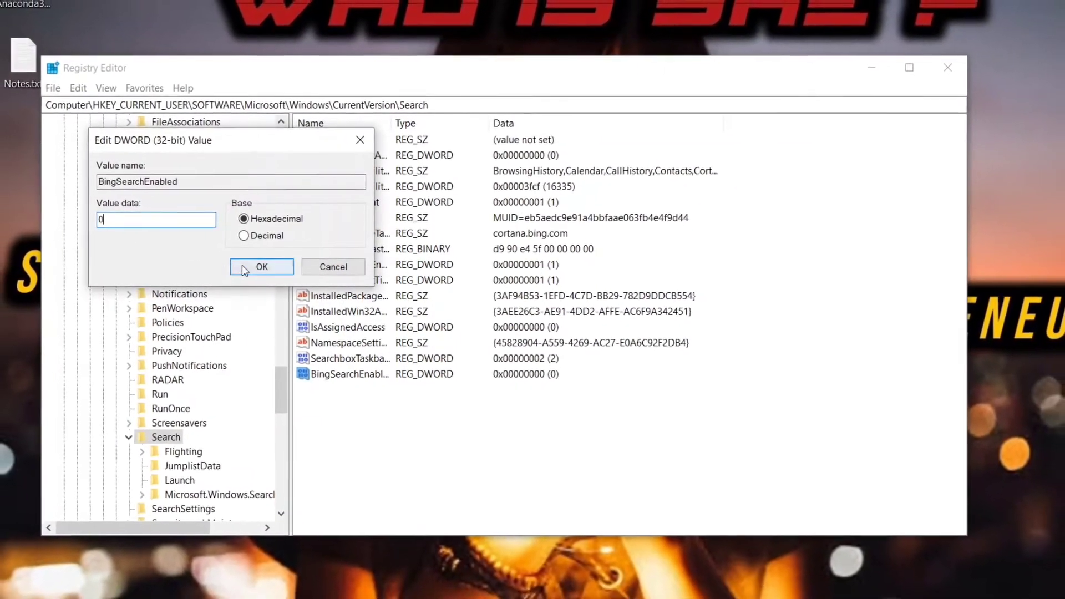
{"action": "left_click", "coordinate": [262, 267]}
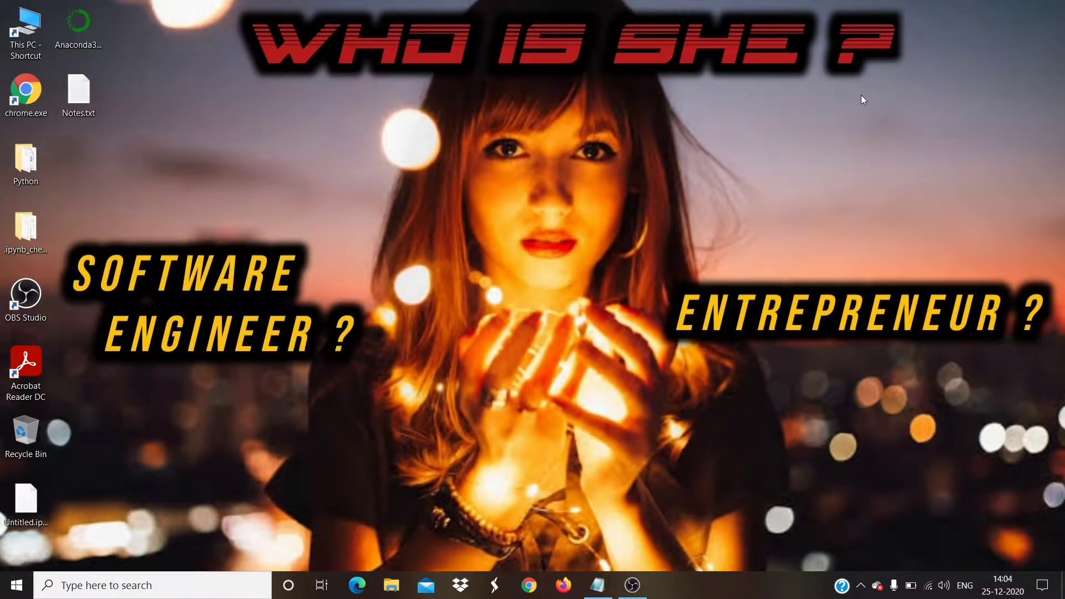
{"action": "mouse_move", "coordinate": [613, 256]}
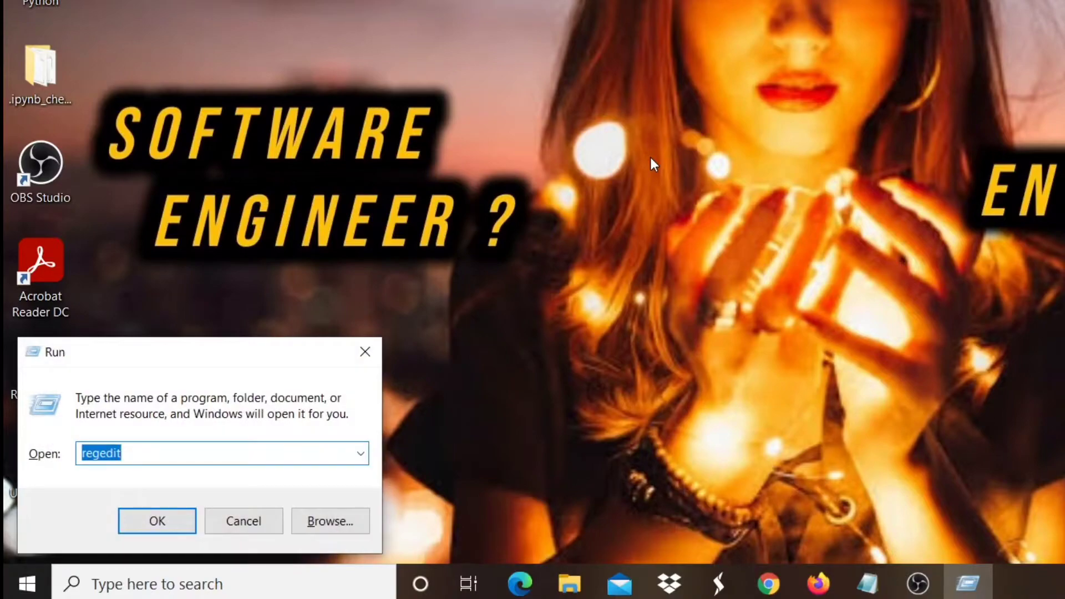
Launch an administrator cmd from Run and execute SFC /SCANNOW, finding no integrity violations.
{"action": "type", "text": "cmd"}
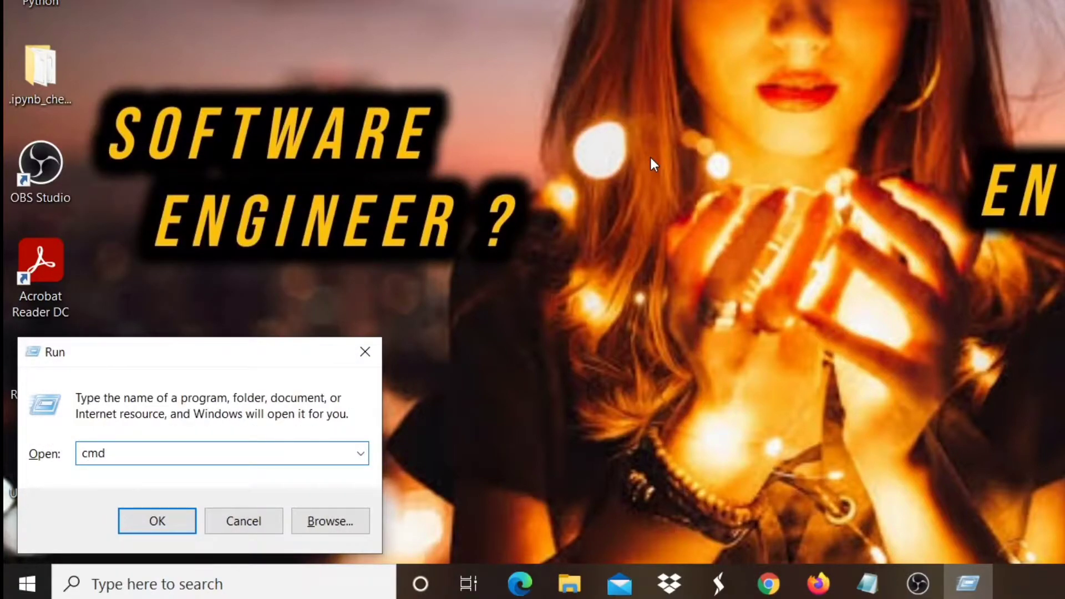
{"action": "left_click", "coordinate": [157, 522]}
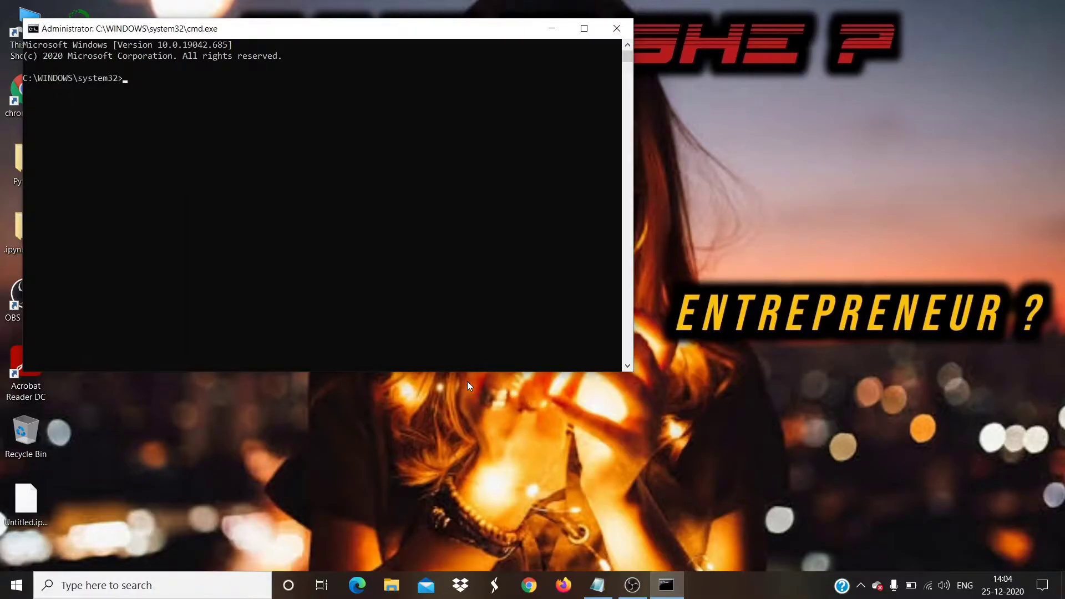
{"action": "mouse_move", "coordinate": [530, 406]}
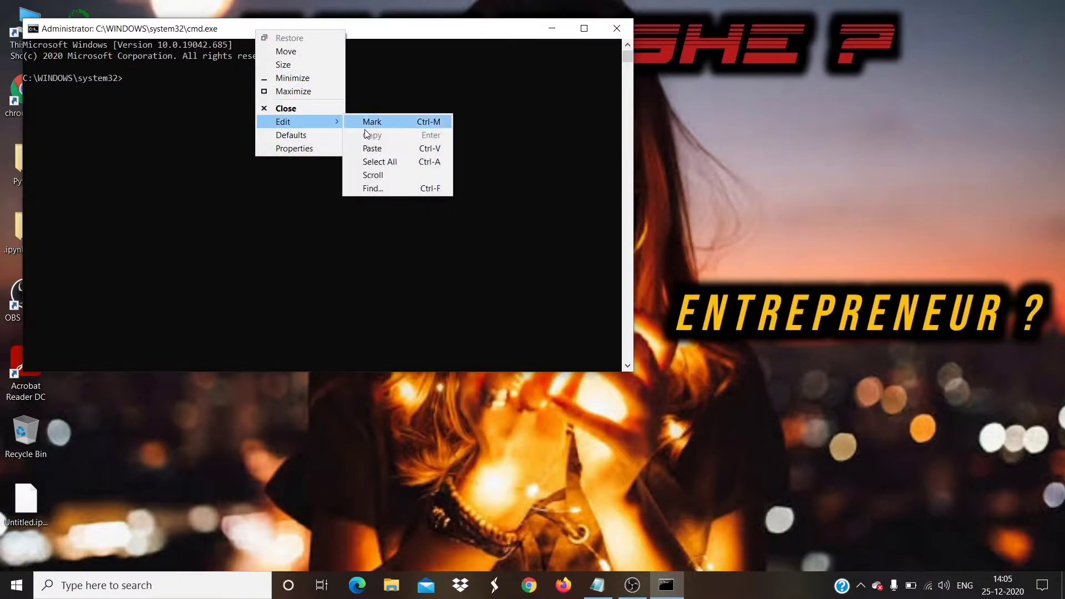
{"action": "left_click", "coordinate": [373, 147]}
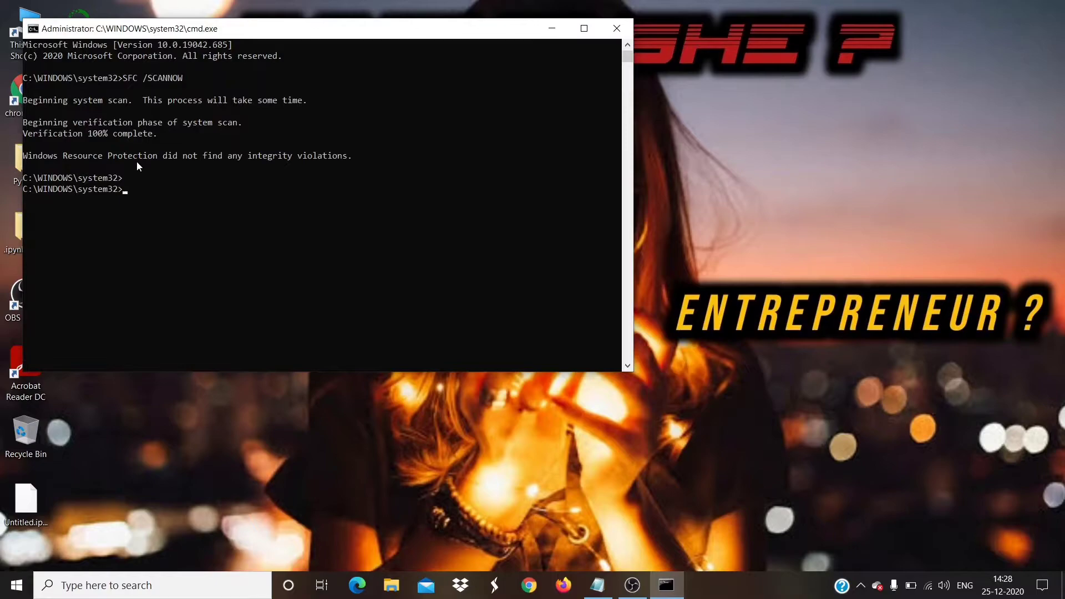
Run DISM /Online /Cleanup-Image /RestoreHealth in the elevated Command Prompt until it completes.
{"action": "type", "text": "con"}
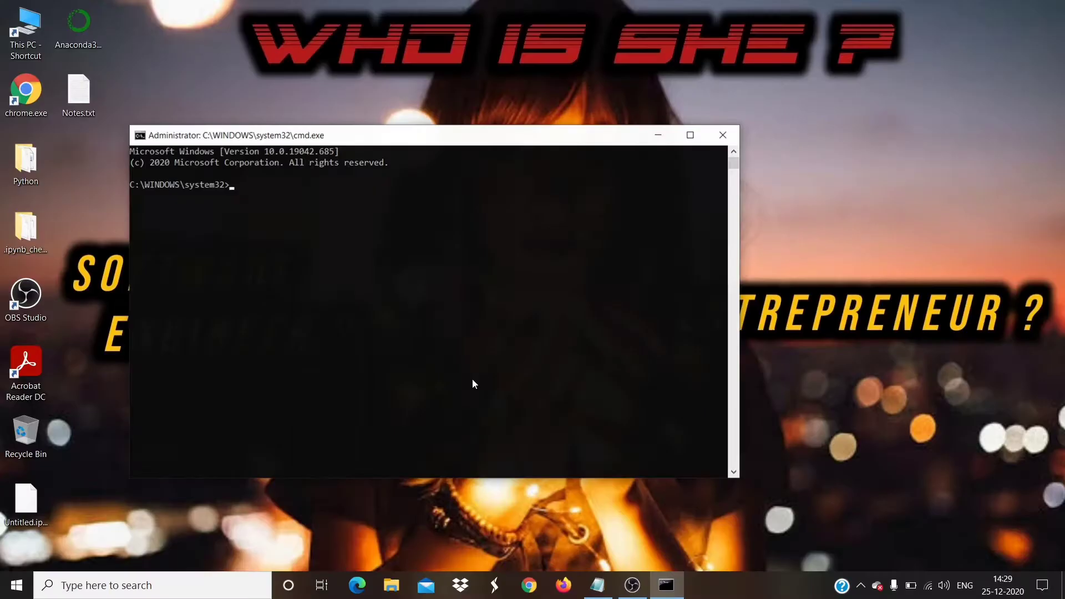
{"action": "mouse_move", "coordinate": [385, 146]}
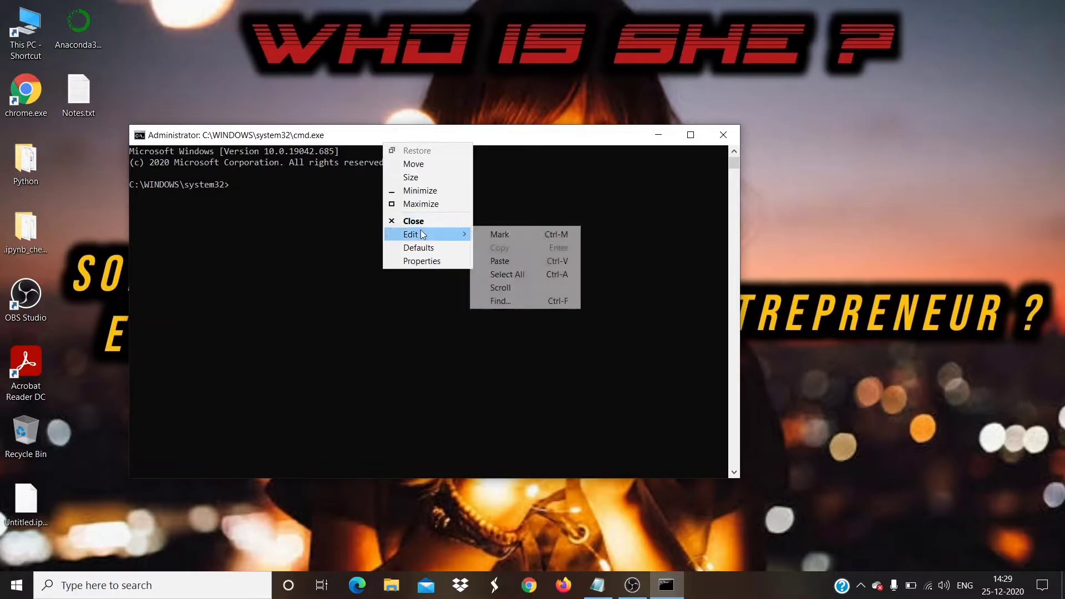
{"action": "left_click", "coordinate": [499, 261]}
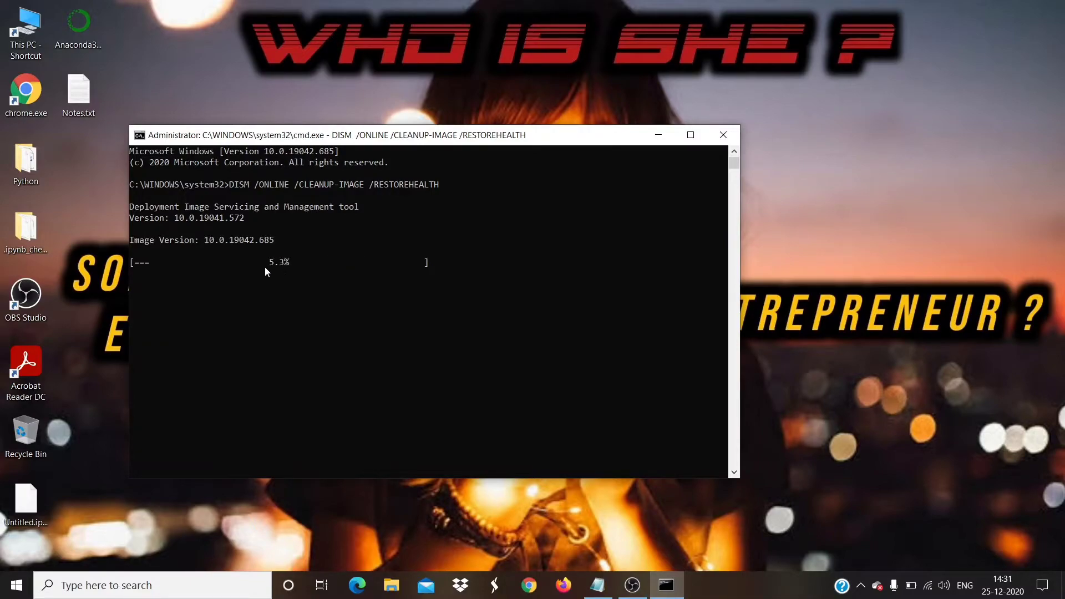
{"action": "mouse_move", "coordinate": [353, 288]}
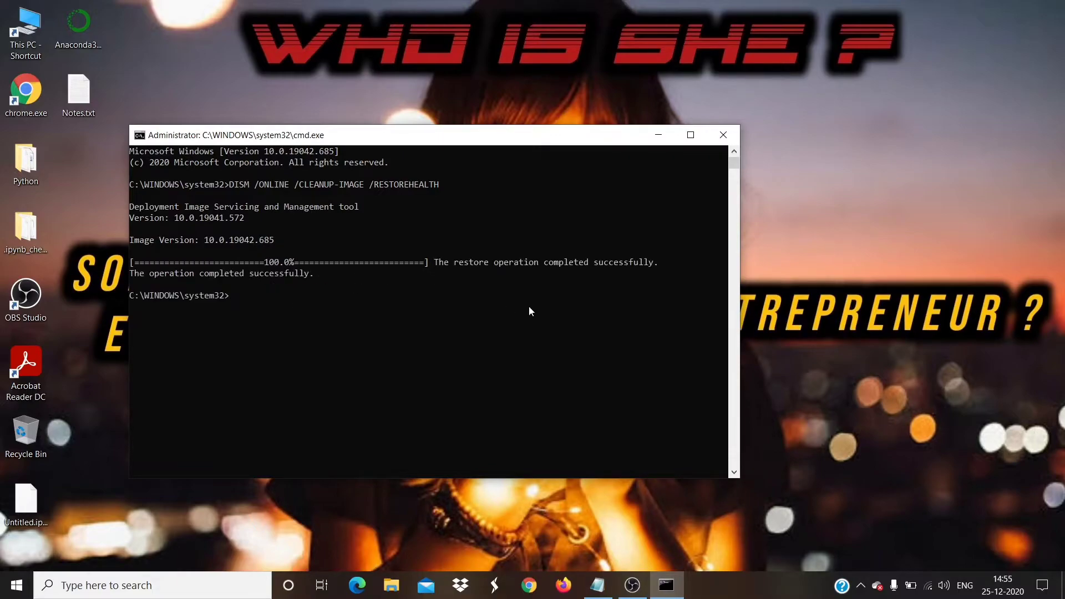
{"action": "mouse_move", "coordinate": [157, 315]}
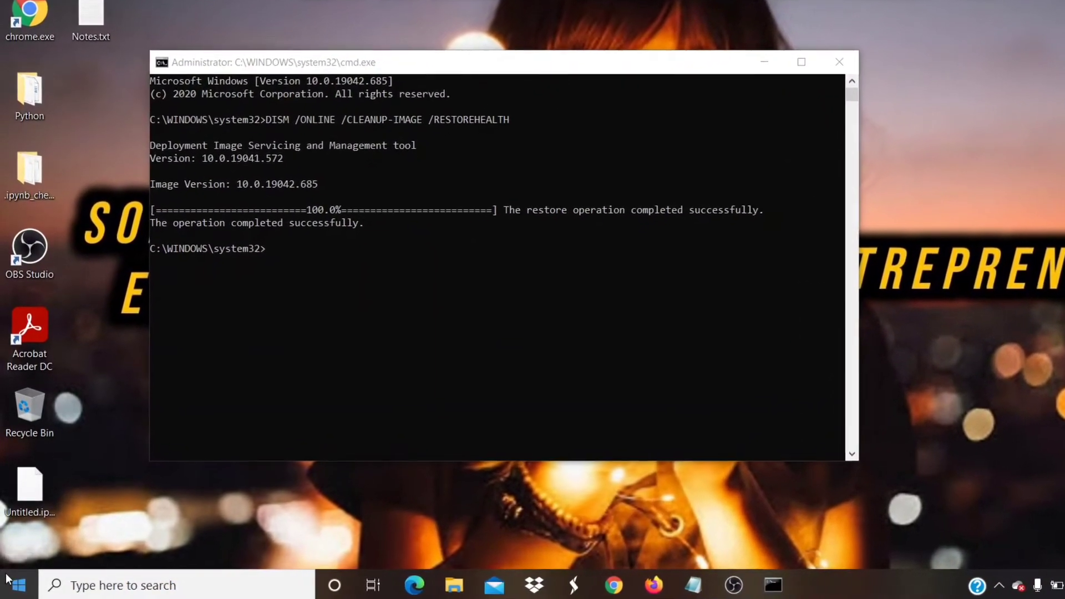
Launch Windows PowerShell as administrator and set the execution policy to Unrestricted.
{"action": "right_click", "coordinate": [10, 585]}
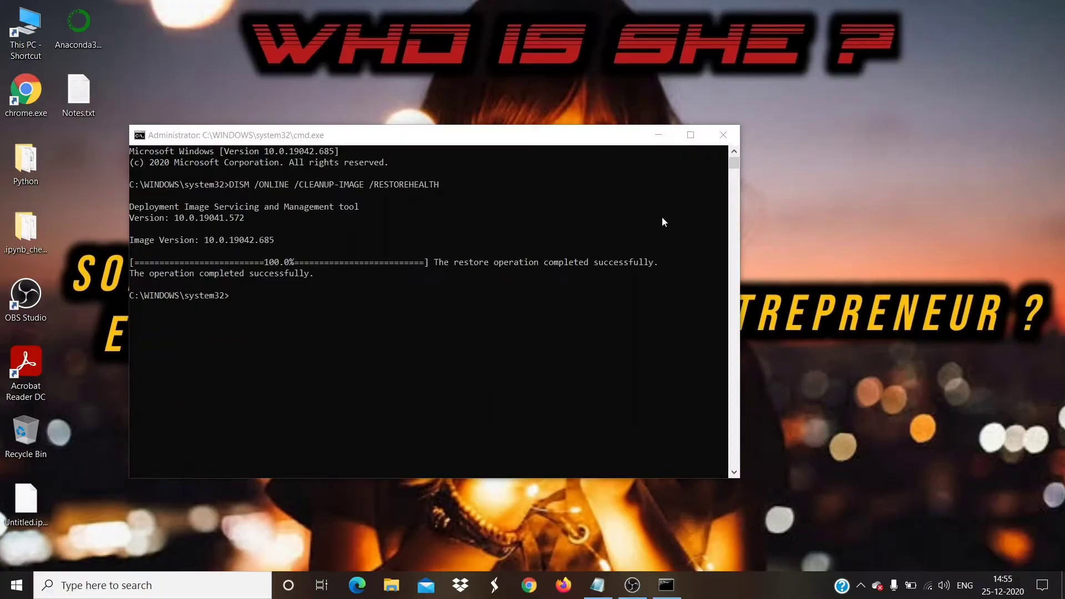
{"action": "left_click", "coordinate": [667, 585]}
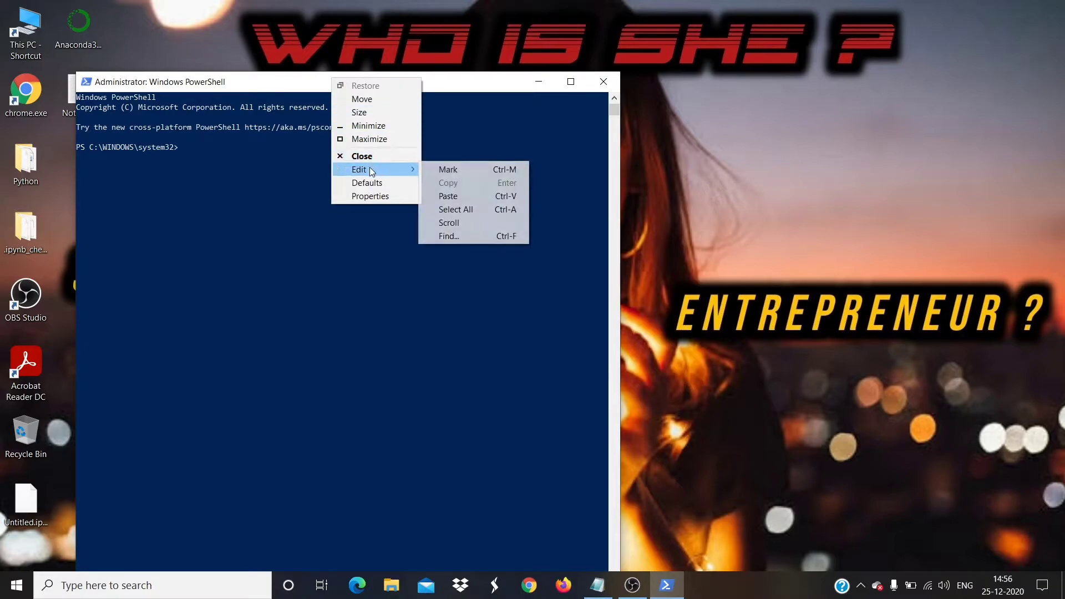
{"action": "left_click", "coordinate": [447, 196]}
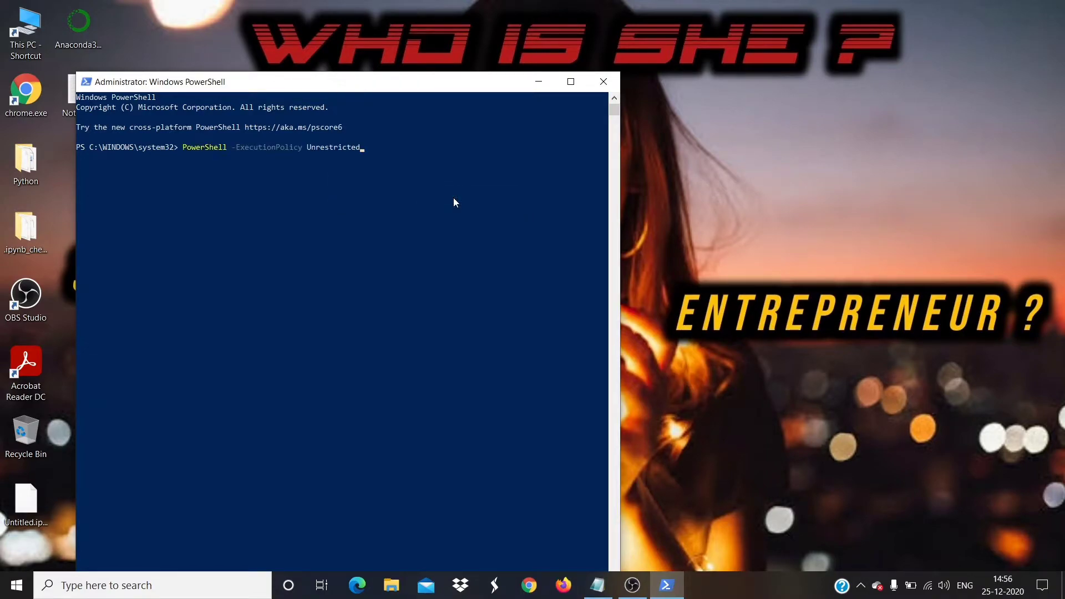
{"action": "key", "text": "Return"}
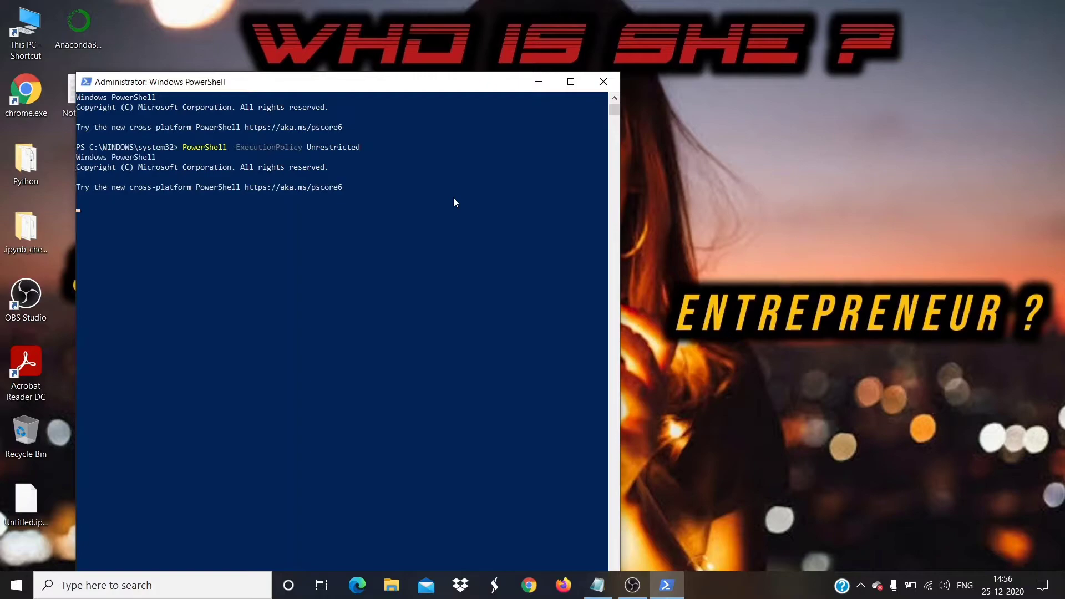
{"action": "mouse_move", "coordinate": [300, 228]}
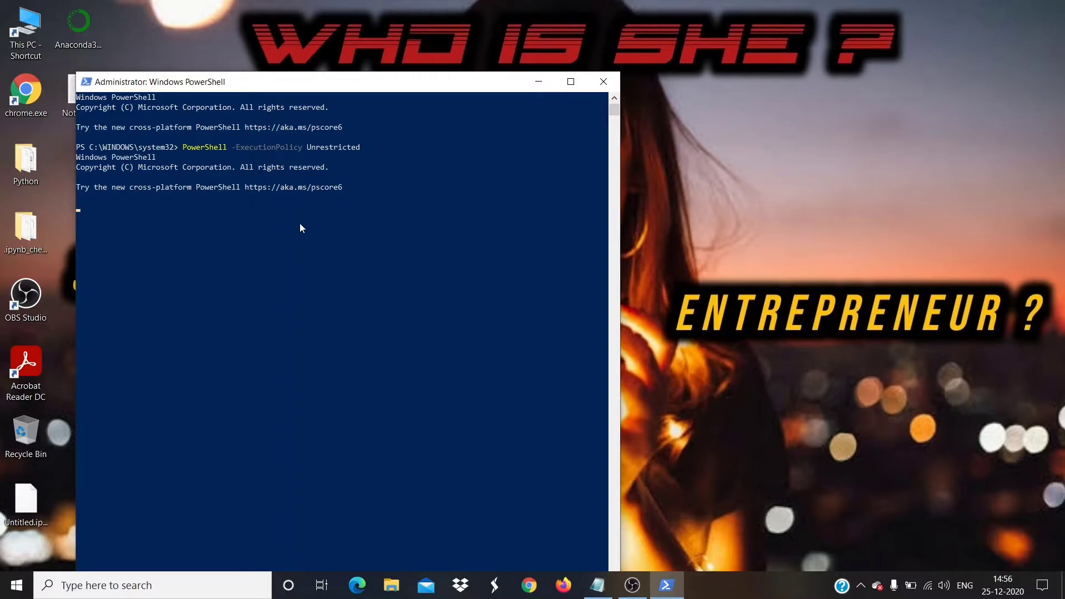
{"action": "key", "text": "Return"}
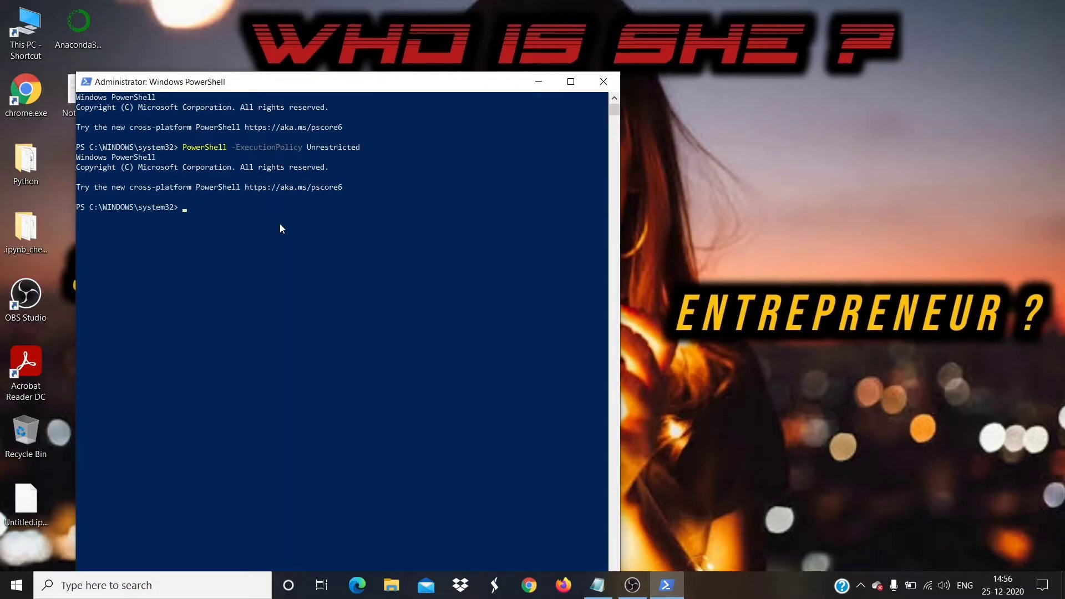
Re-register the Microsoft.WindowsStore package from its AppxManifest.xml, then close PowerShell.
{"action": "right_click", "coordinate": [163, 81]}
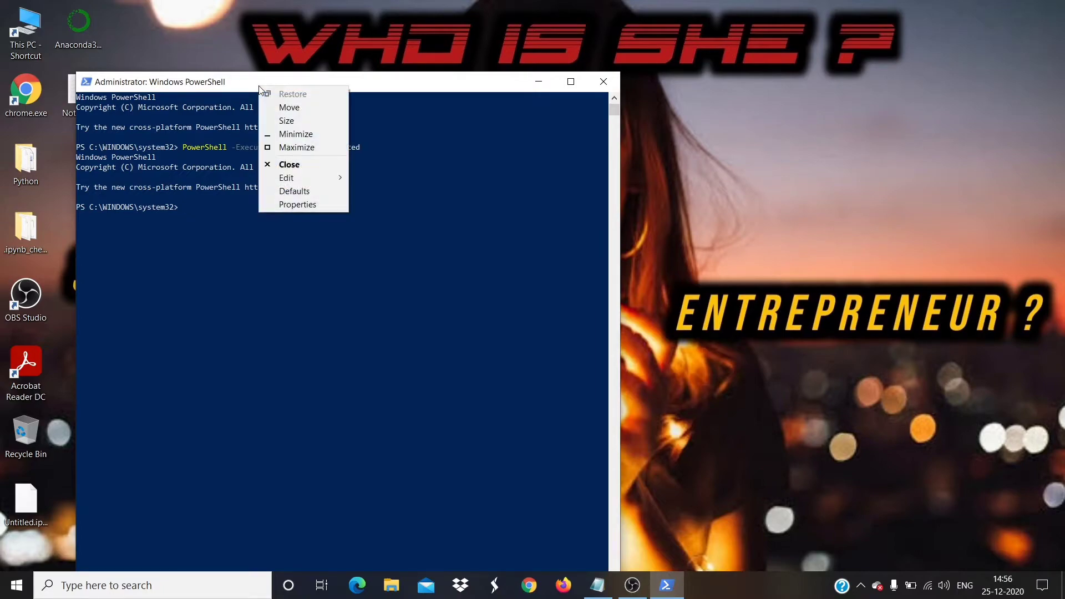
{"action": "left_click", "coordinate": [286, 177]}
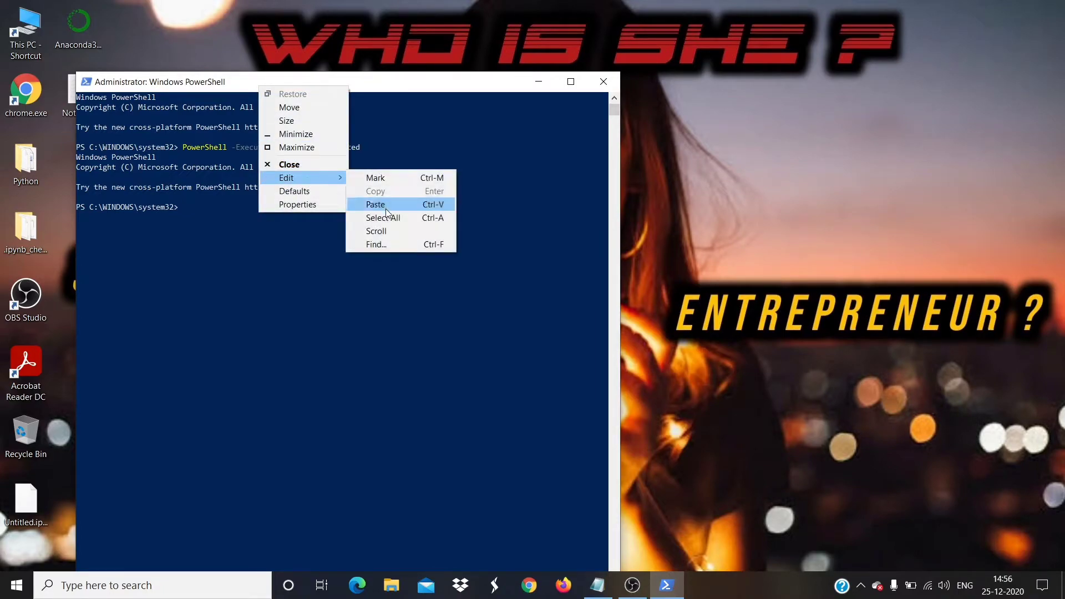
{"action": "left_click", "coordinate": [376, 205]}
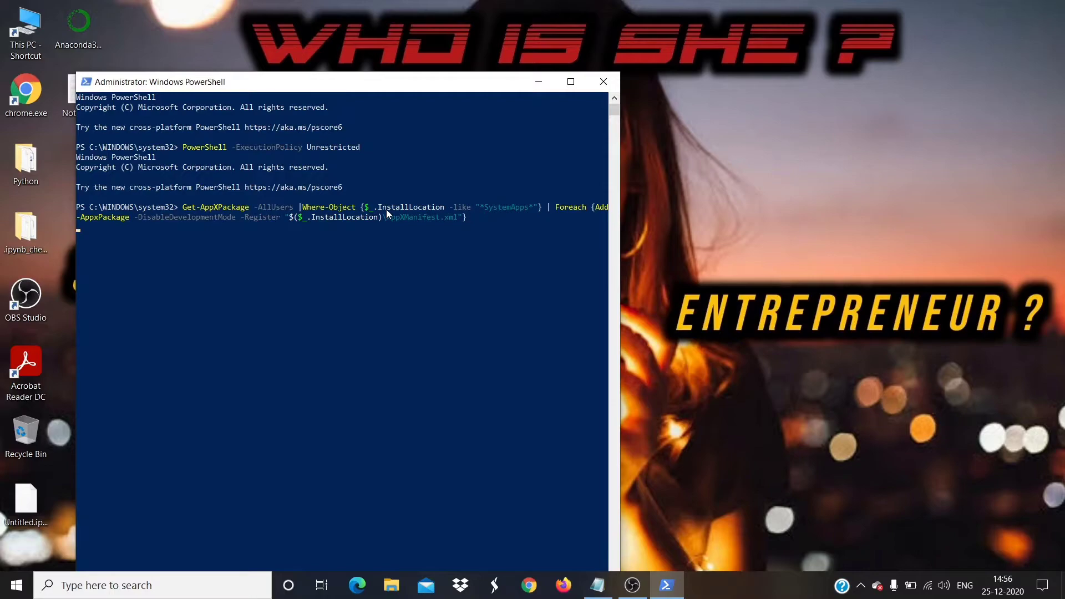
{"action": "mouse_move", "coordinate": [360, 301]}
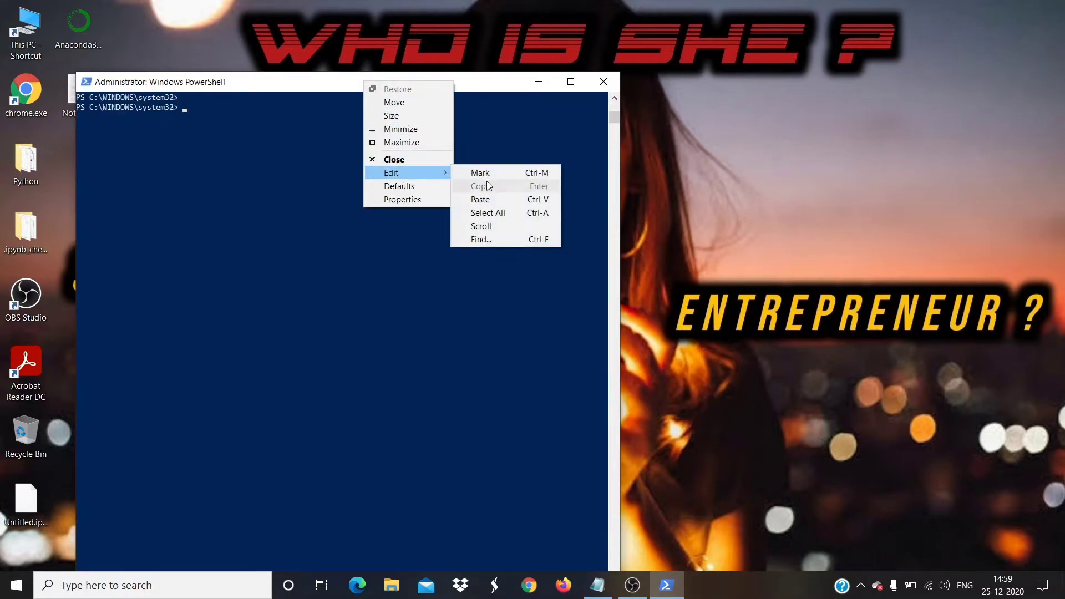
{"action": "left_click", "coordinate": [480, 199]}
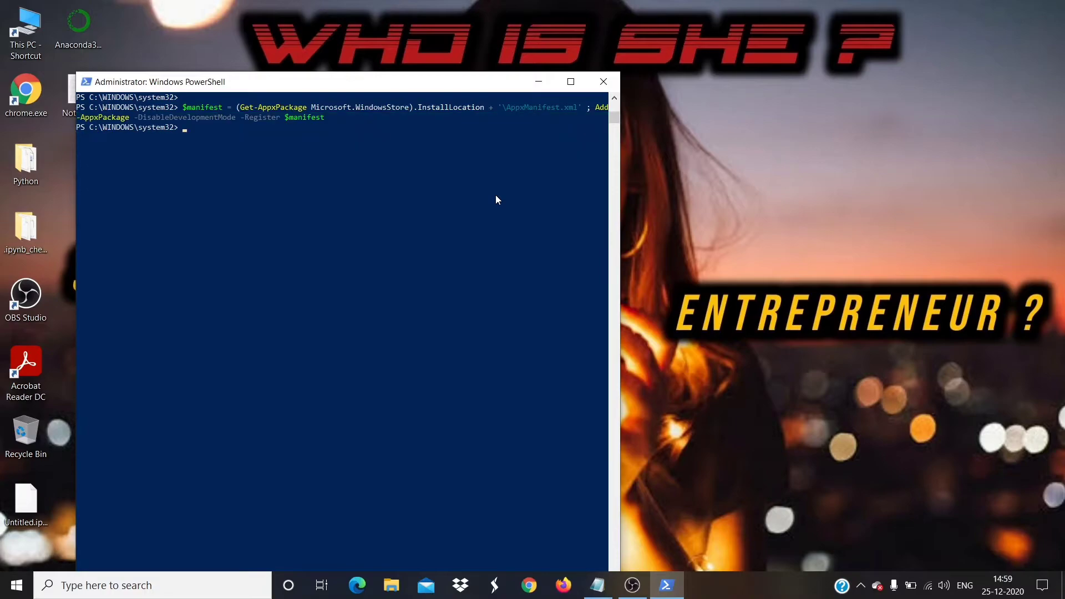
{"action": "mouse_move", "coordinate": [602, 81]}
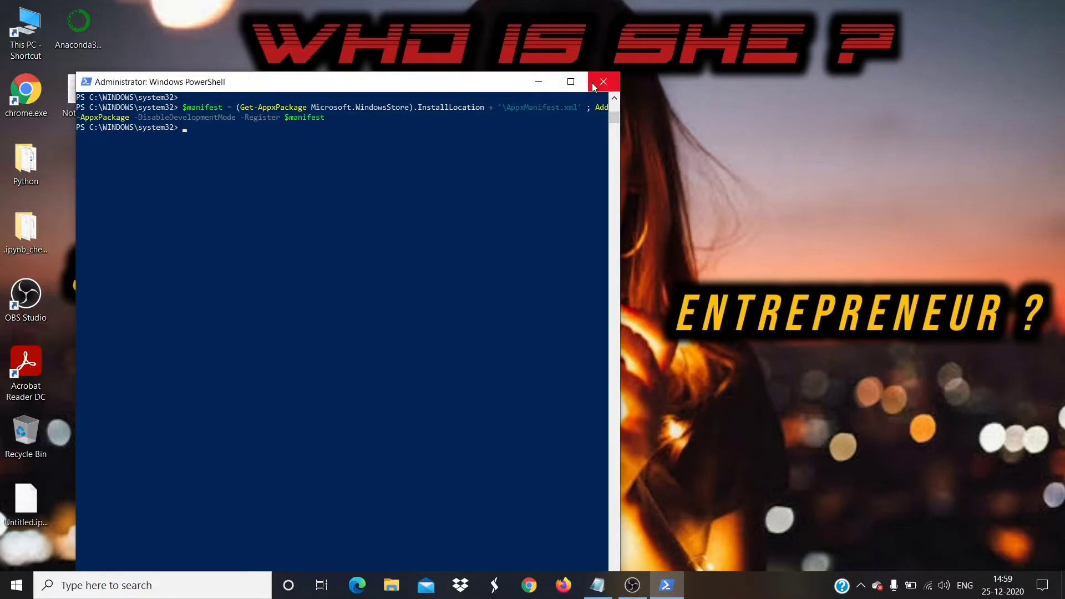
{"action": "left_click", "coordinate": [601, 81]}
{"action": "type", "text": "C"}
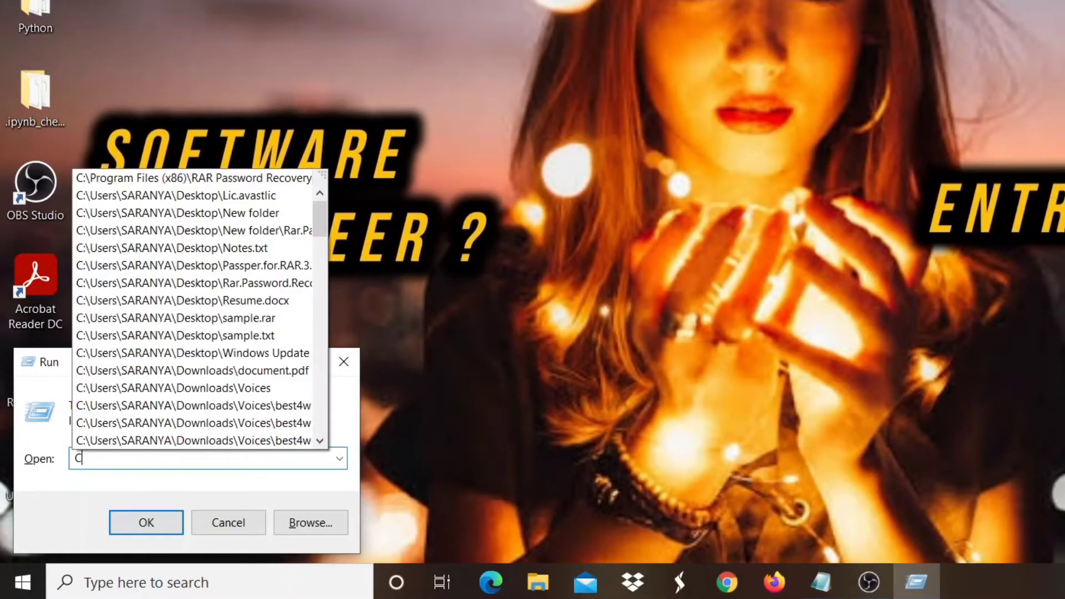
Run C:\Windows\System32\ctfmon.exe from the Run dialog, then search 'contr' for Control Panel.
{"action": "type", "text": ":\\wi"}
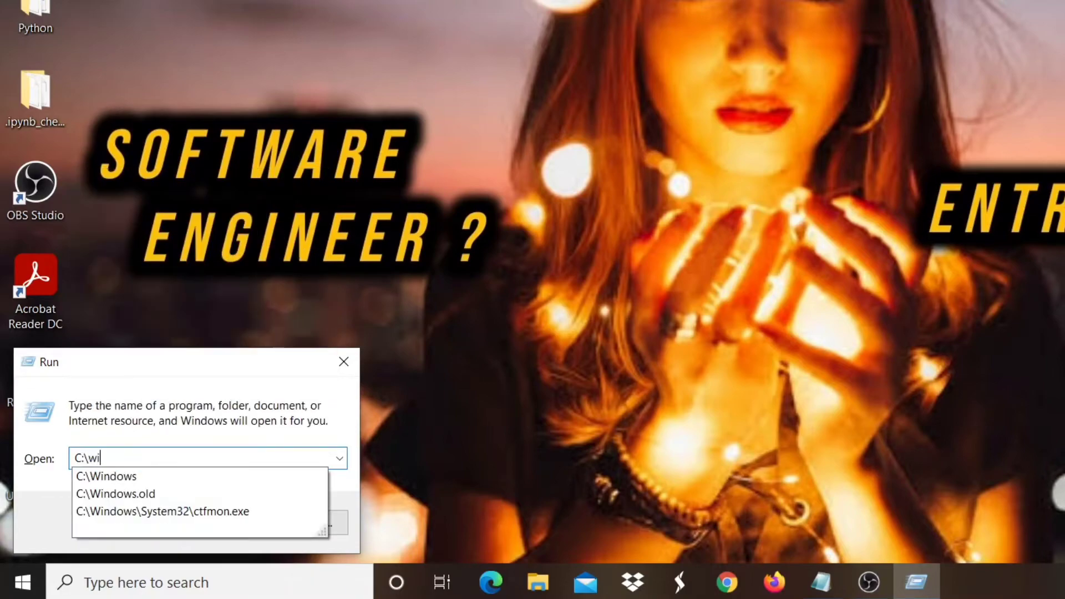
{"action": "left_click", "coordinate": [162, 510]}
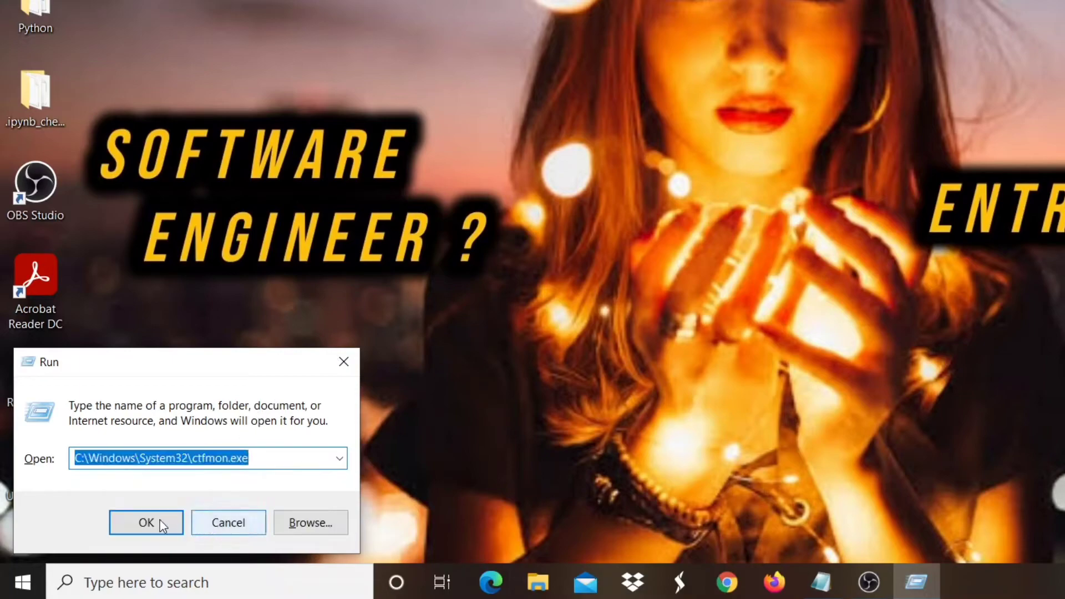
{"action": "left_click", "coordinate": [146, 522]}
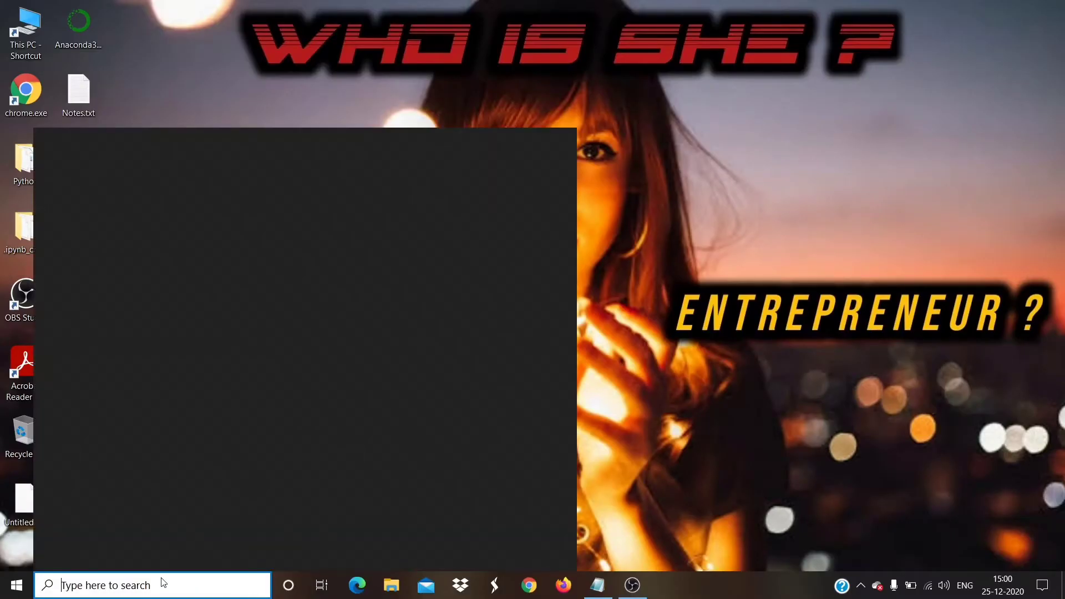
{"action": "type", "text": "contr"}
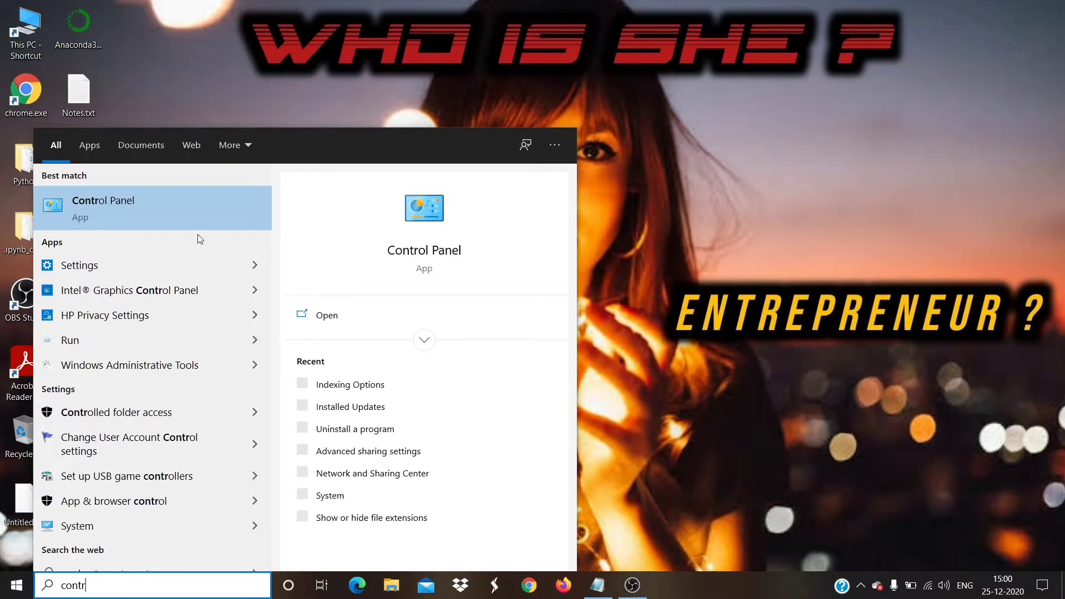
{"action": "mouse_move", "coordinate": [639, 265]}
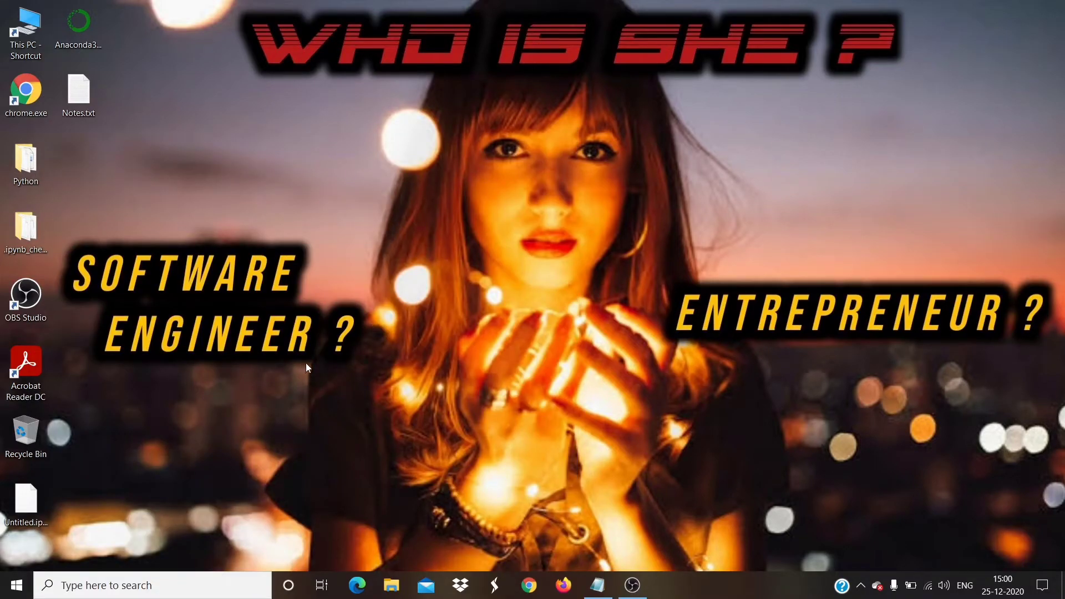
Launch Control Panel via 'control' in the Run box, showing All Control Panel Items as small icons.
{"action": "key", "text": "Win+r"}
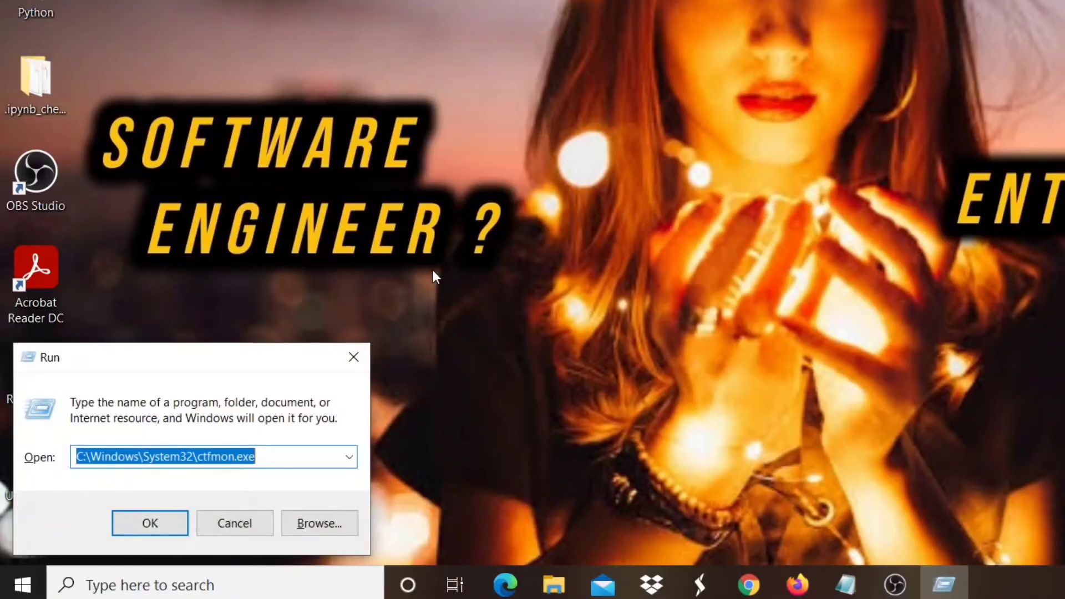
{"action": "type", "text": "cont"}
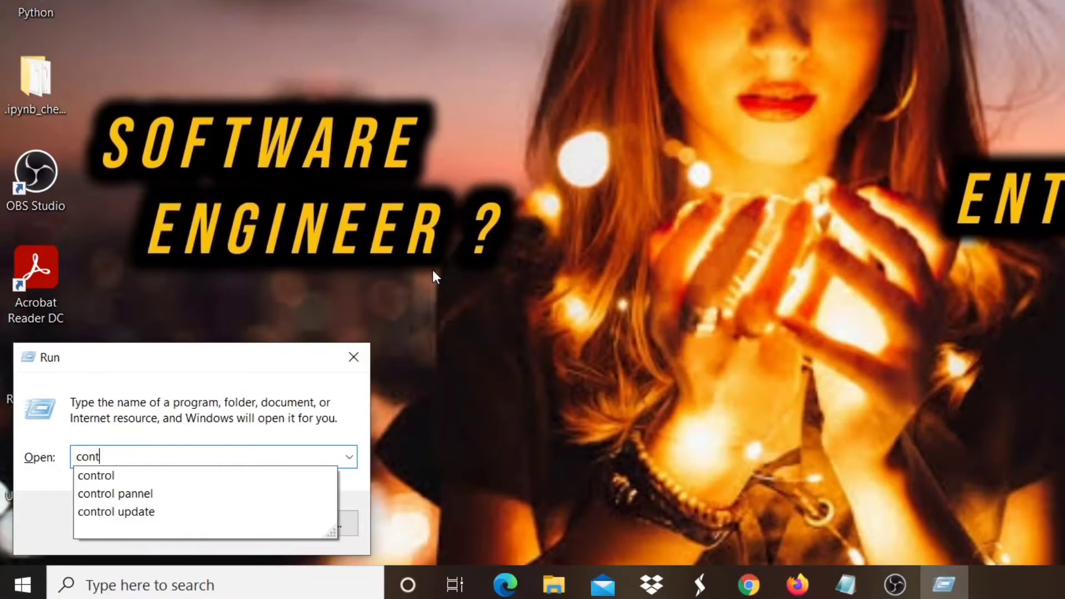
{"action": "type", "text": "rol"}
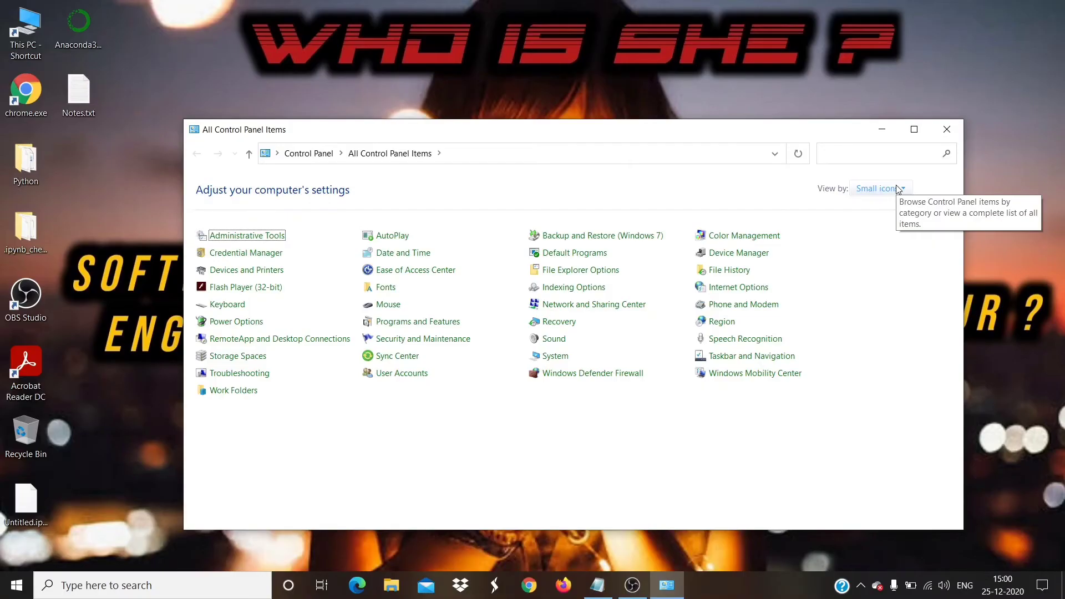
{"action": "mouse_move", "coordinate": [901, 236]}
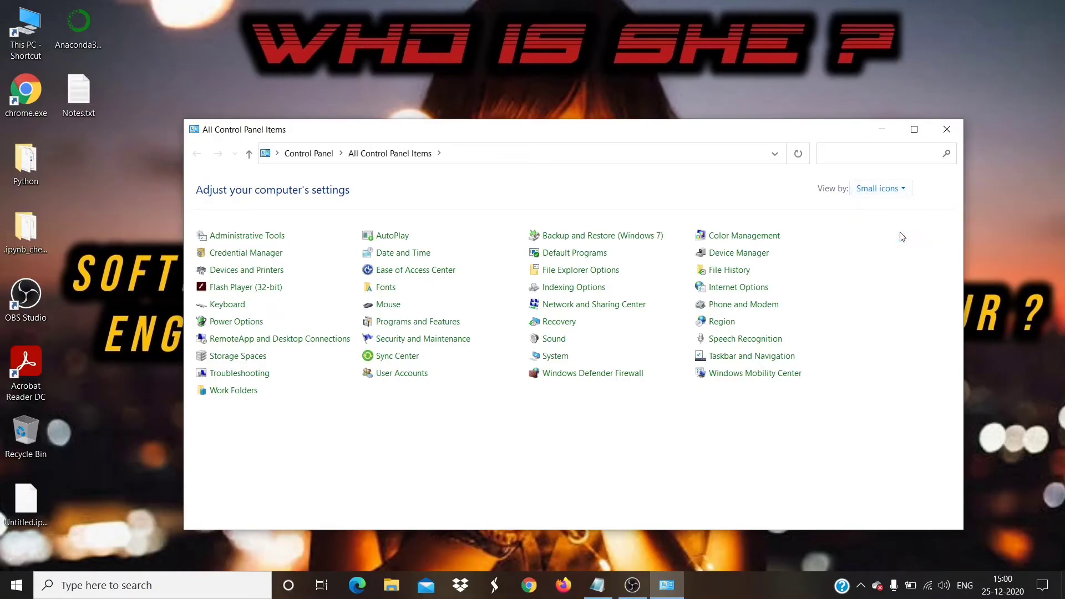
{"action": "mouse_move", "coordinate": [574, 286]}
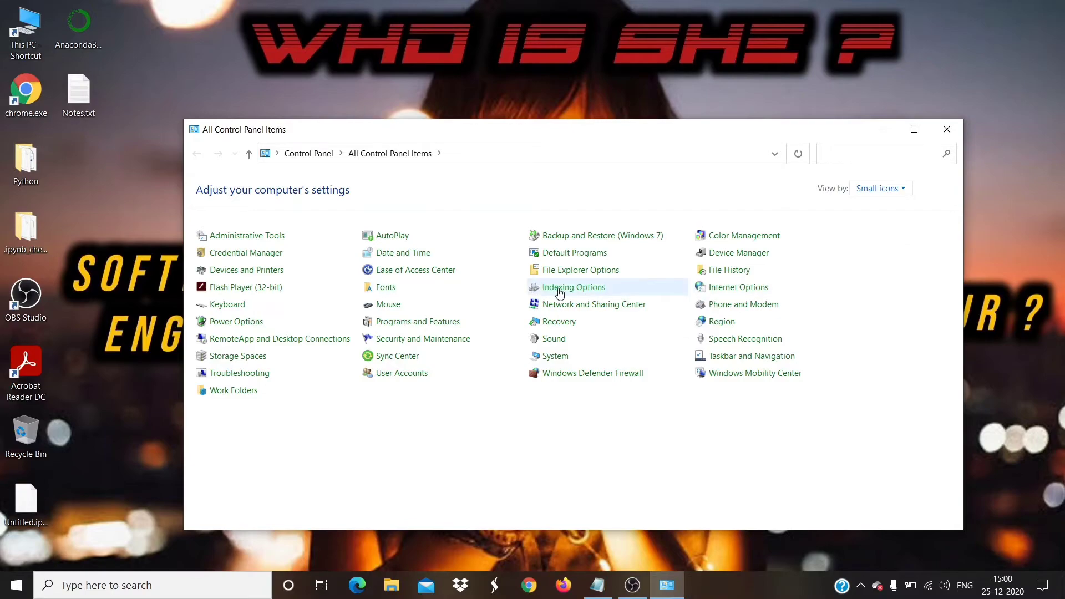
From Indexing Options > Advanced, rebuild the search index, confirm, and close Indexing Options.
{"action": "left_click", "coordinate": [572, 287]}
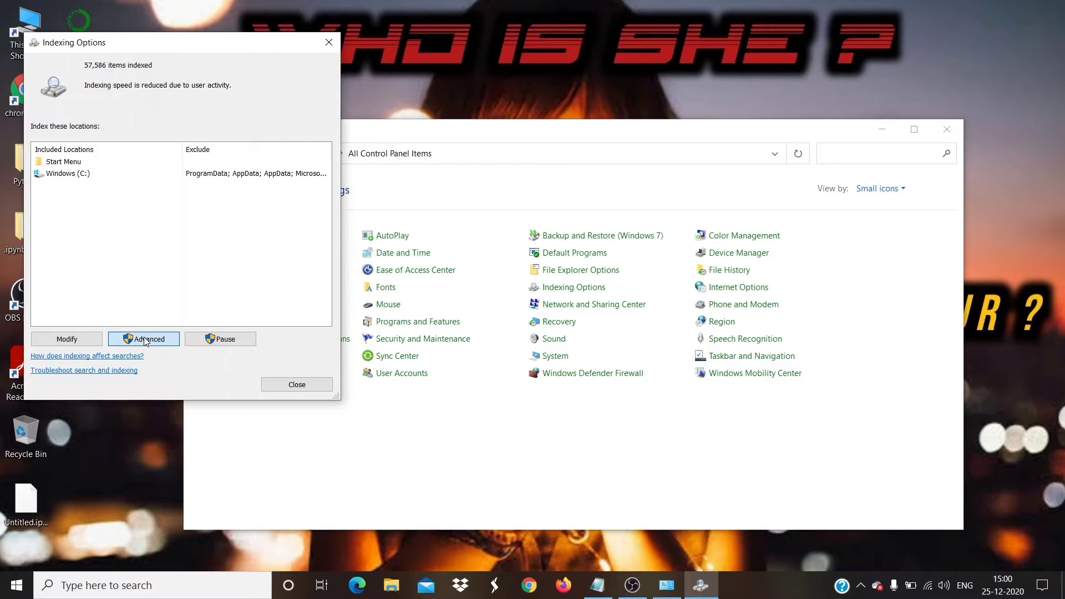
{"action": "left_click", "coordinate": [143, 339]}
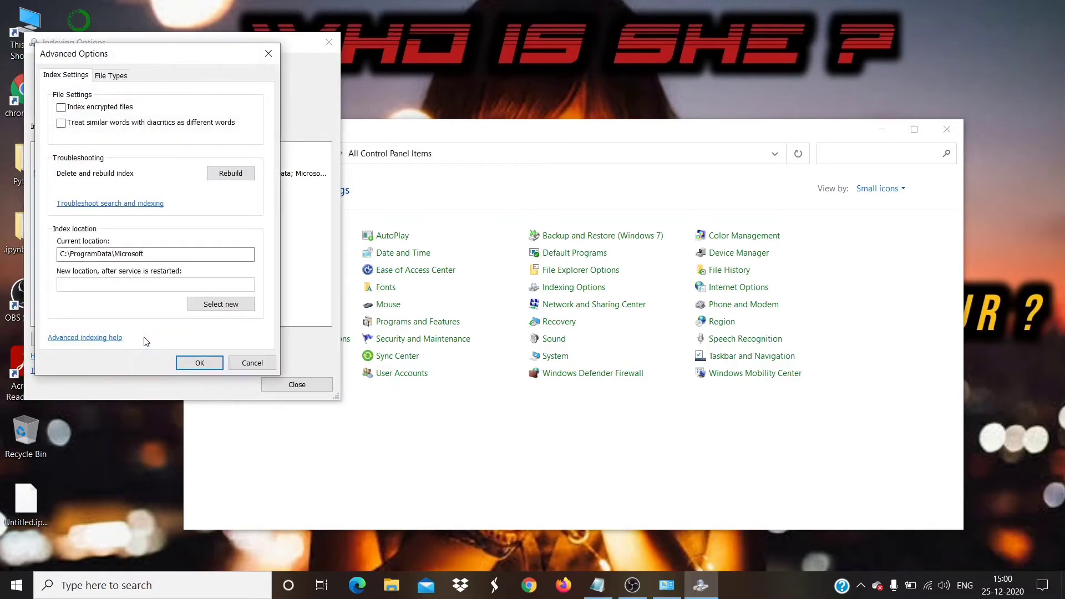
{"action": "left_click", "coordinate": [199, 362]}
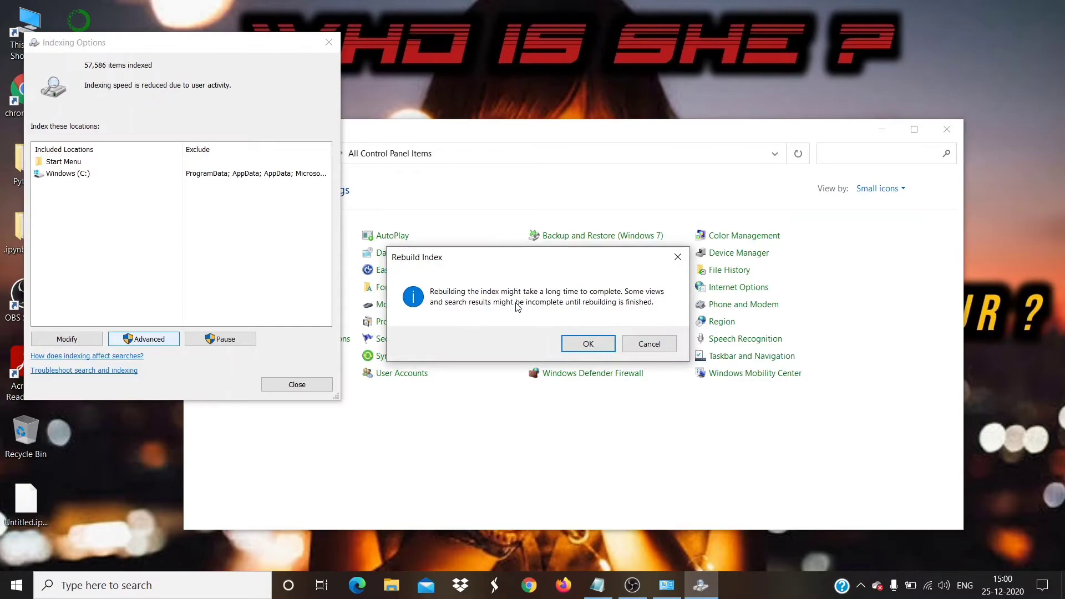
{"action": "mouse_move", "coordinate": [588, 343]}
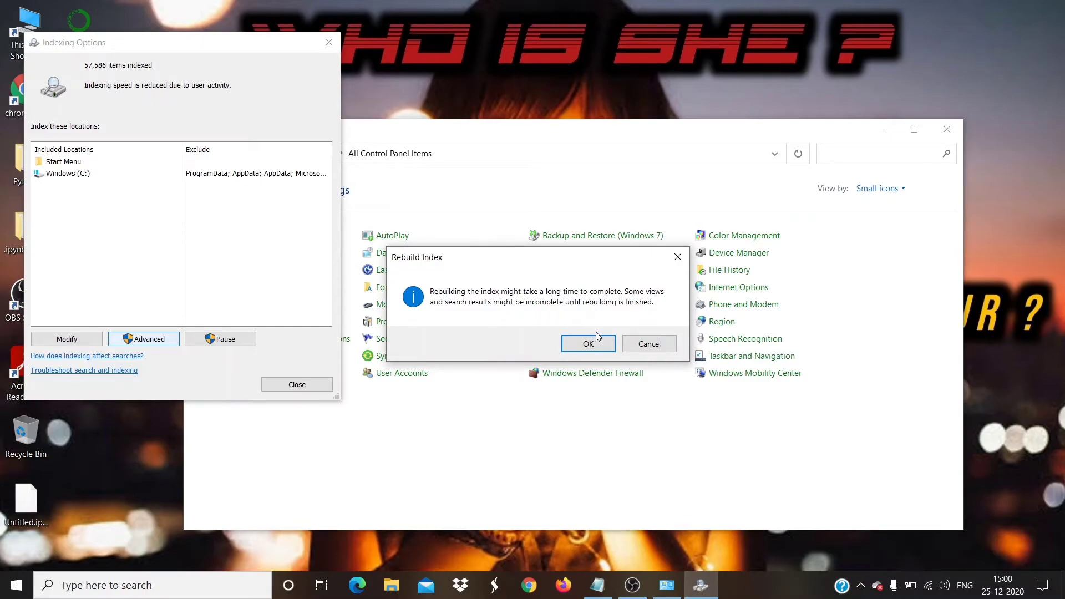
{"action": "left_click", "coordinate": [587, 344]}
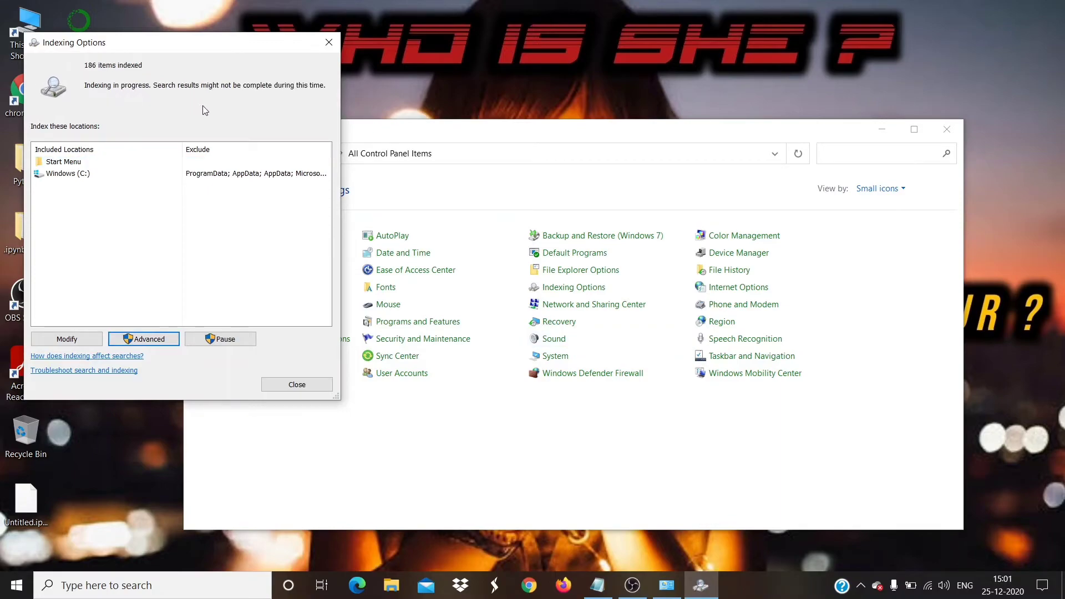
{"action": "mouse_move", "coordinate": [156, 104]}
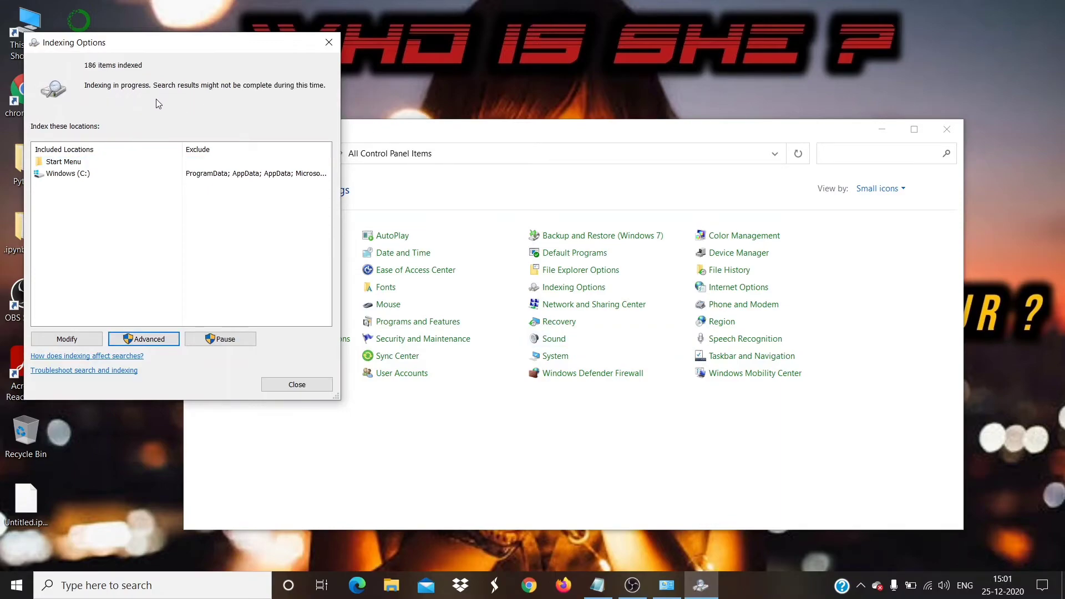
{"action": "mouse_move", "coordinate": [175, 104]}
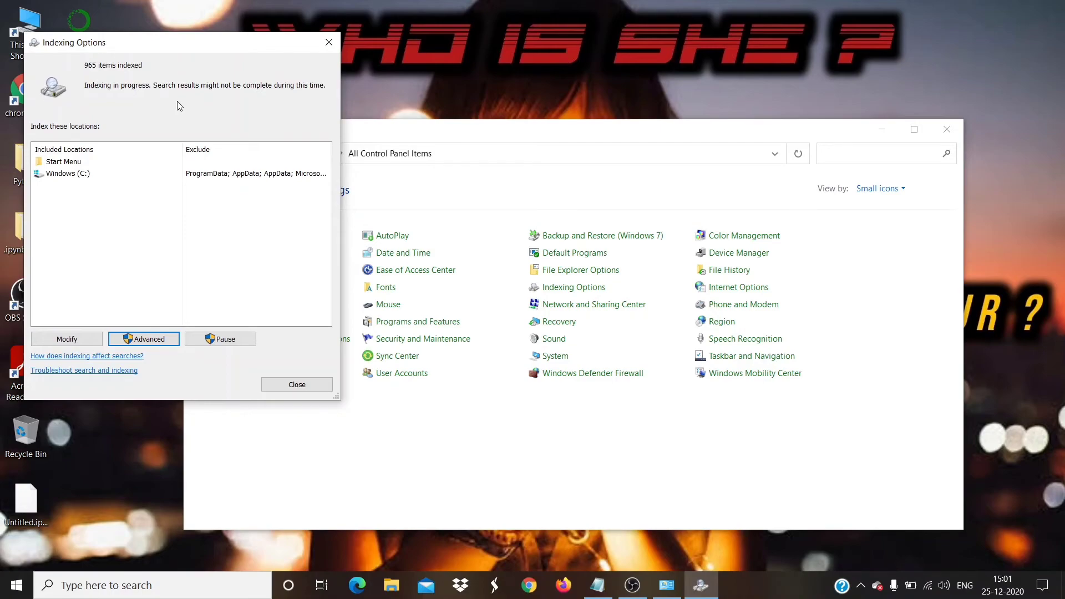
{"action": "mouse_move", "coordinate": [348, 253]}
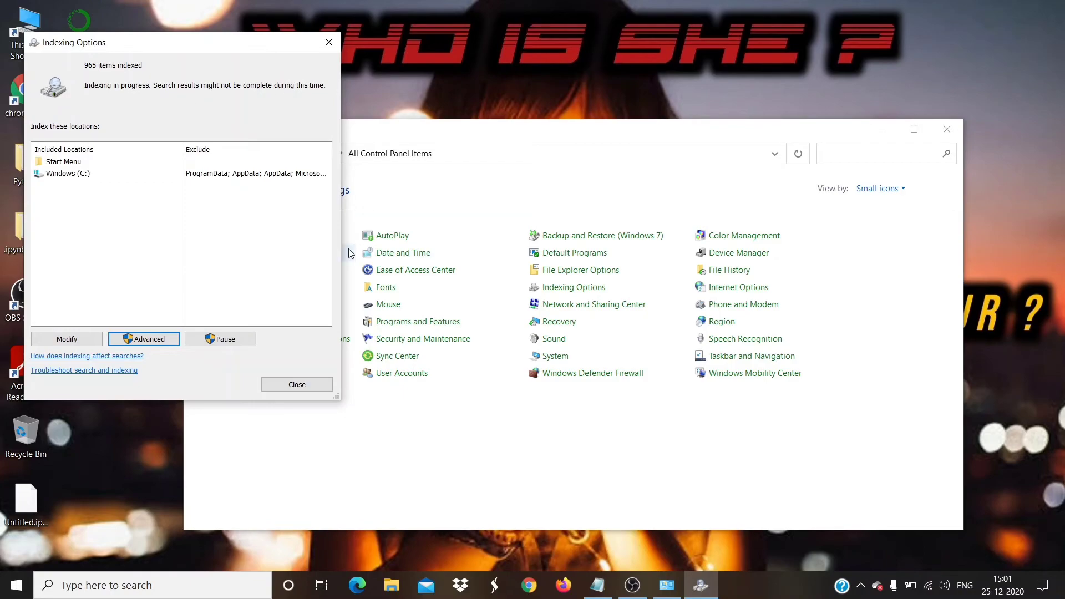
{"action": "left_click", "coordinate": [296, 385]}
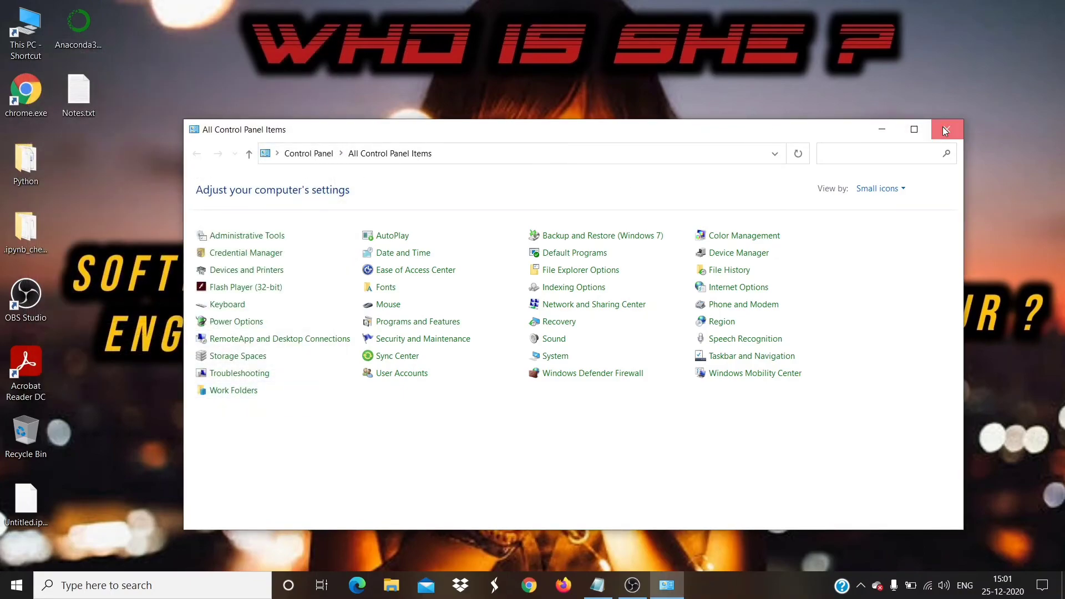
Close Control Panel, then search the taskbar for 'control Panel' and dismiss it.
{"action": "left_click", "coordinate": [946, 129]}
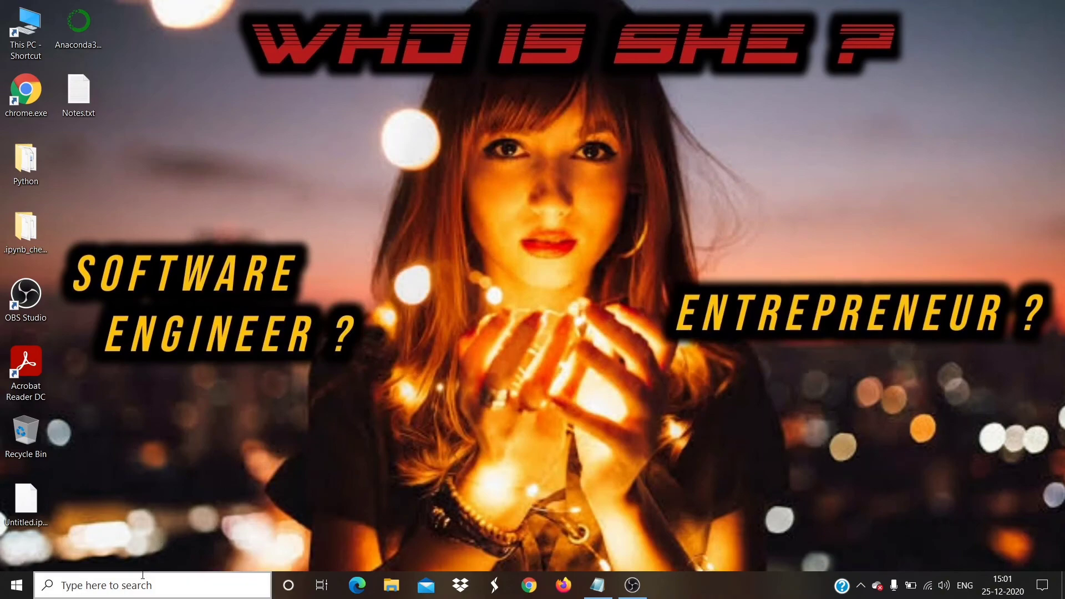
{"action": "left_click", "coordinate": [150, 585]}
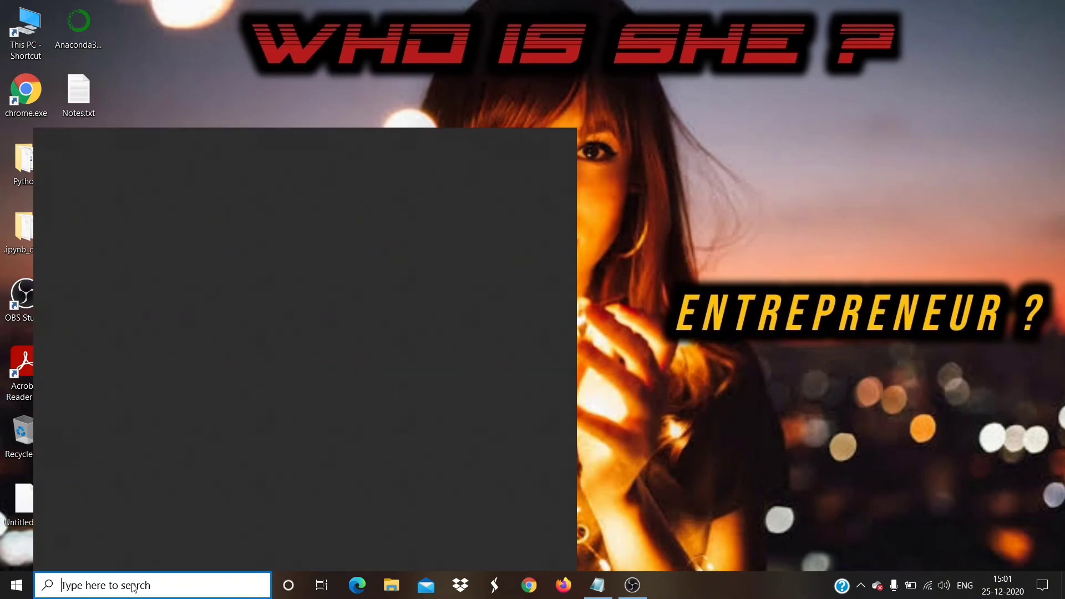
{"action": "type", "text": "control Panel"}
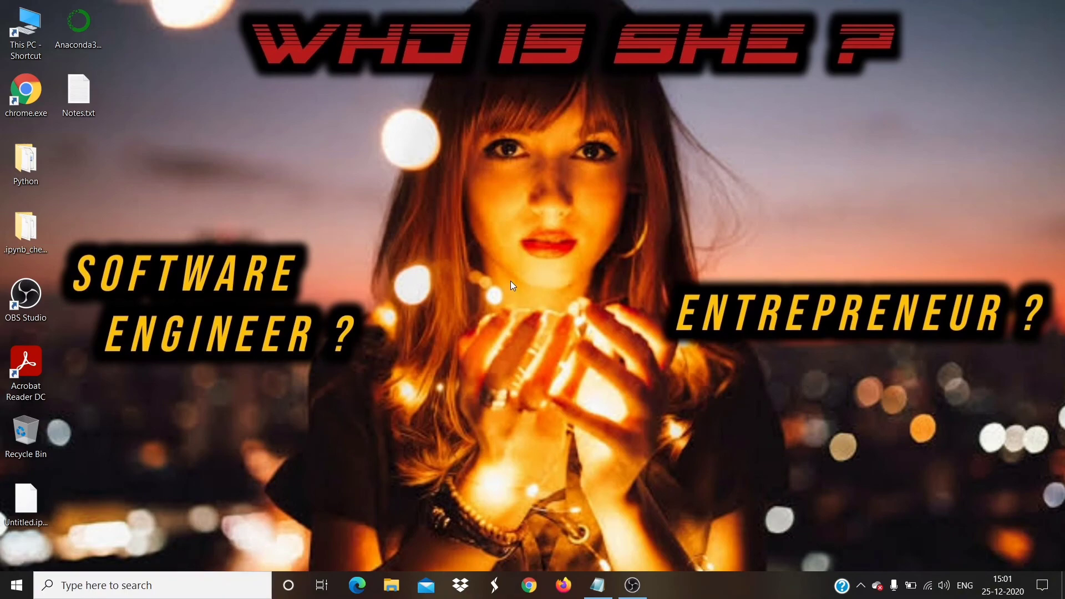
{"action": "mouse_move", "coordinate": [555, 289]}
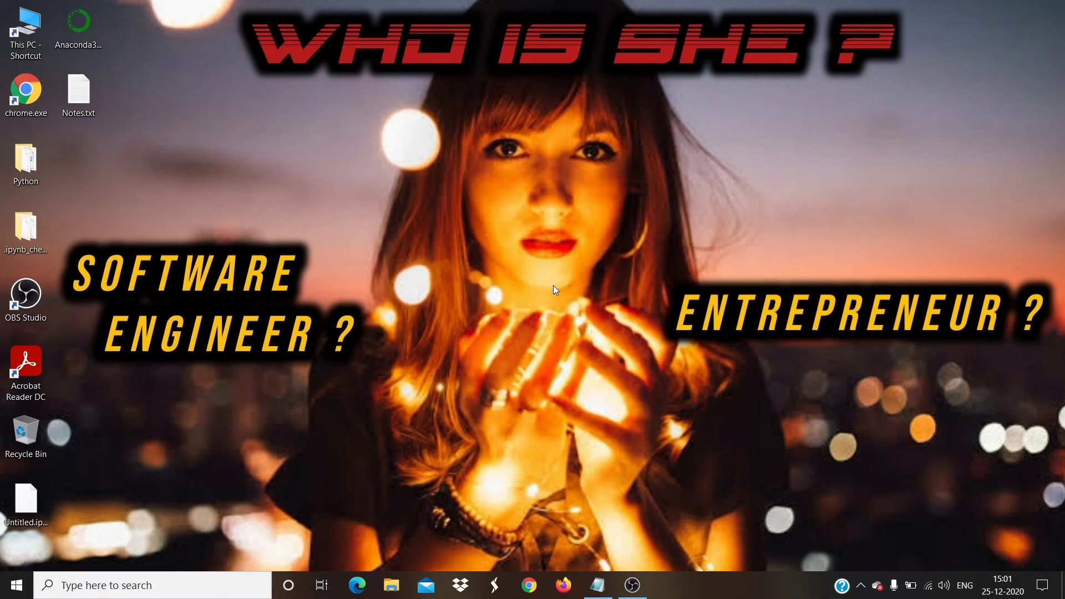
{"action": "mouse_move", "coordinate": [534, 289]}
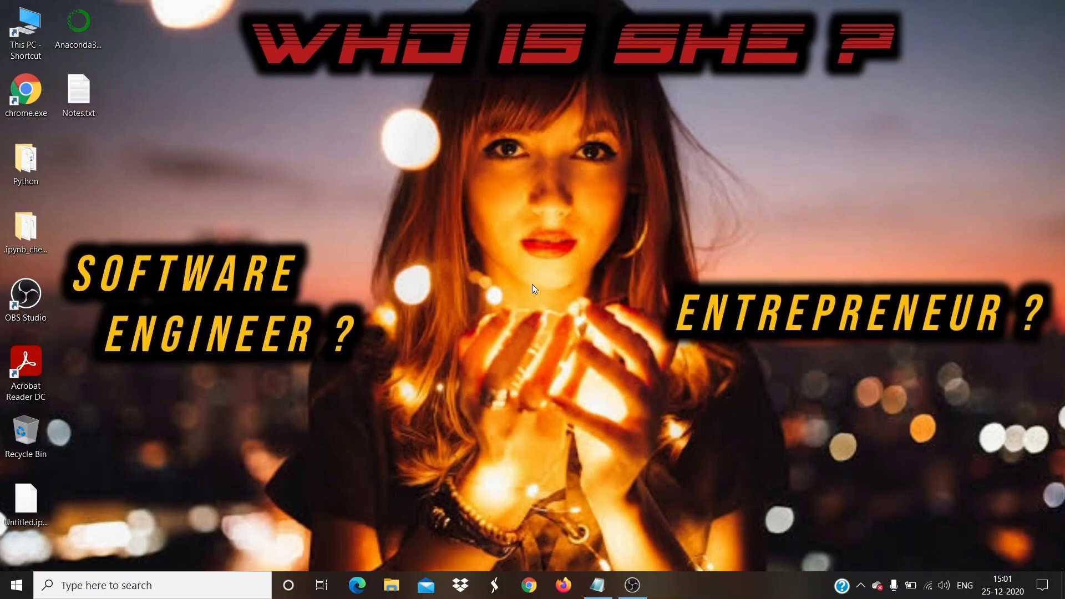